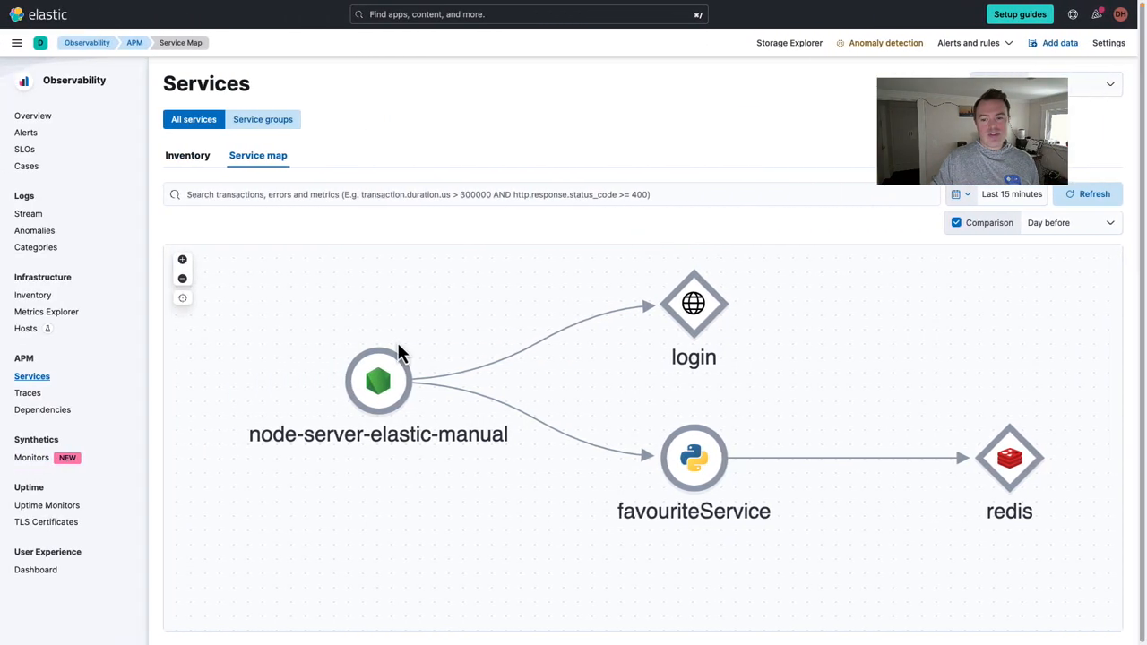
mouse_move(721, 474)
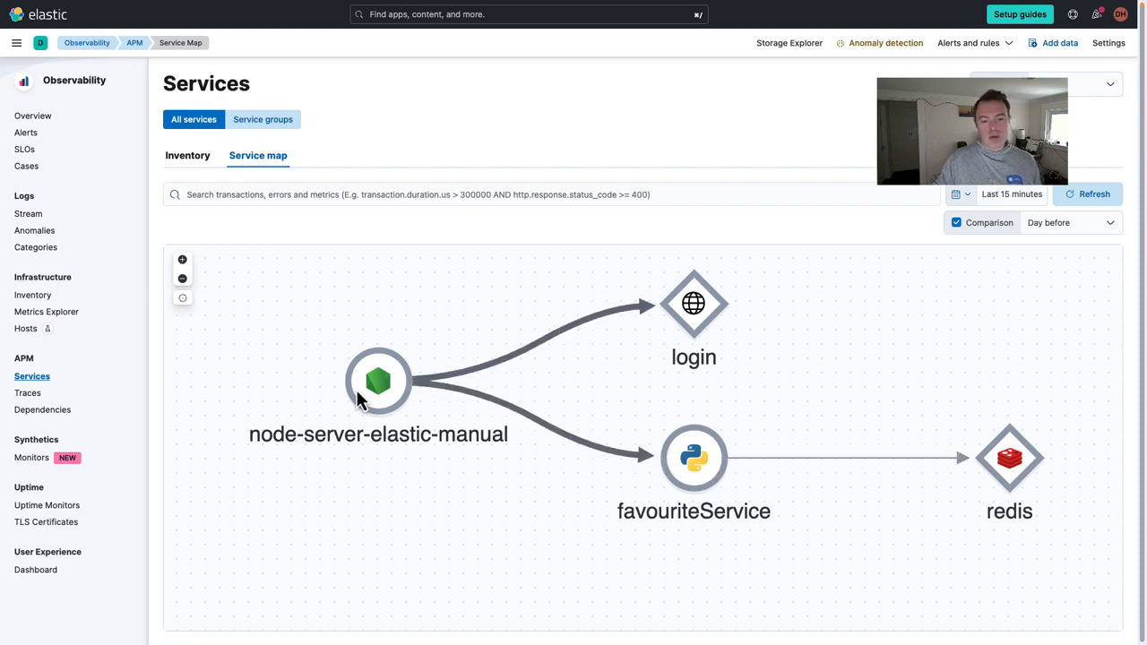
mouse_move(707, 336)
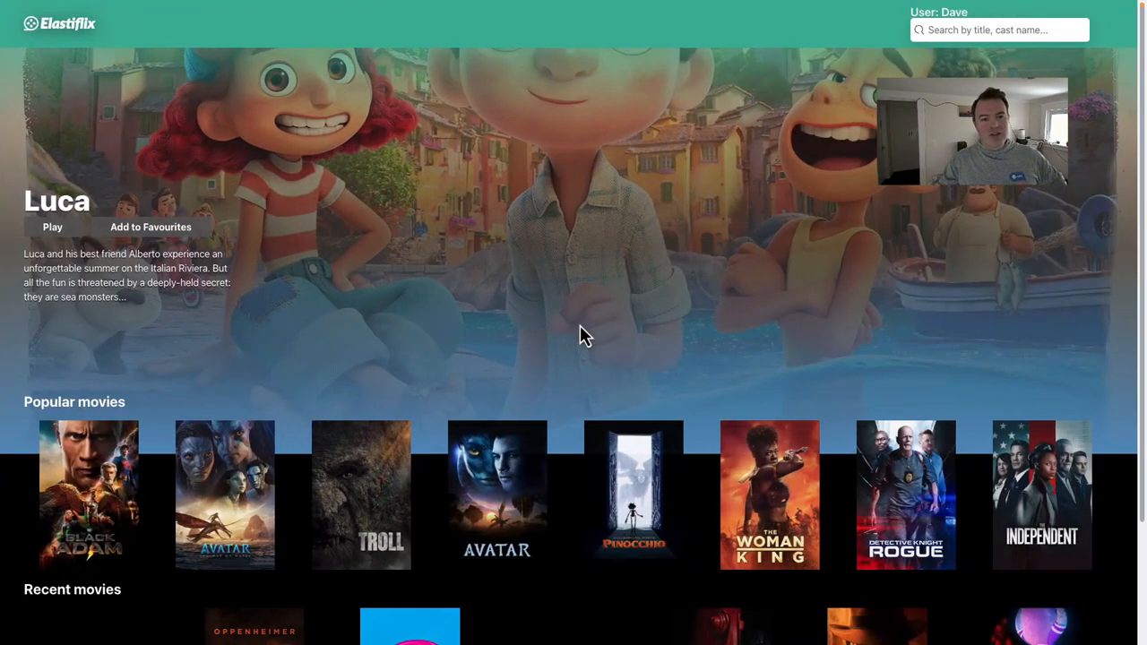
mouse_move(385, 234)
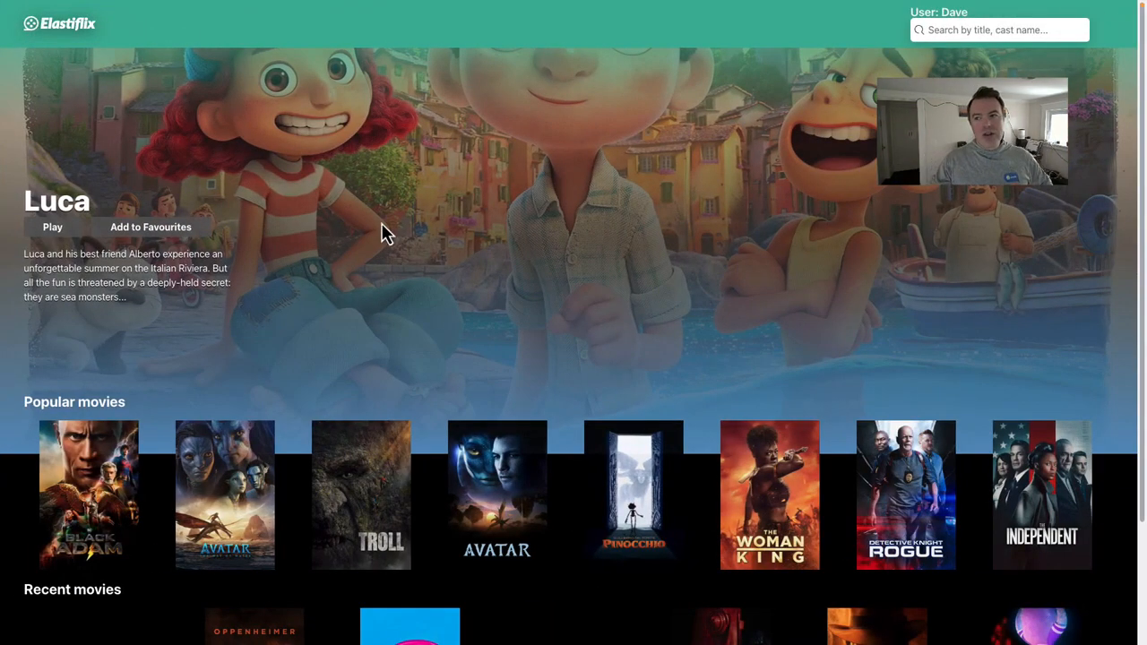
mouse_move(922, 12)
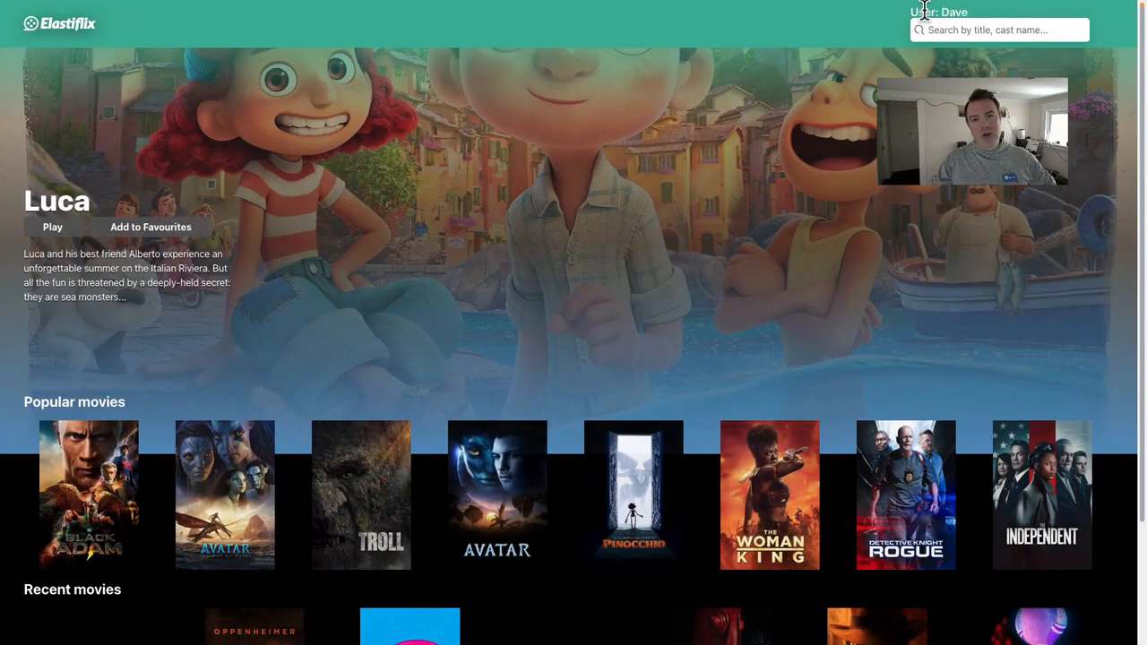
mouse_move(538, 197)
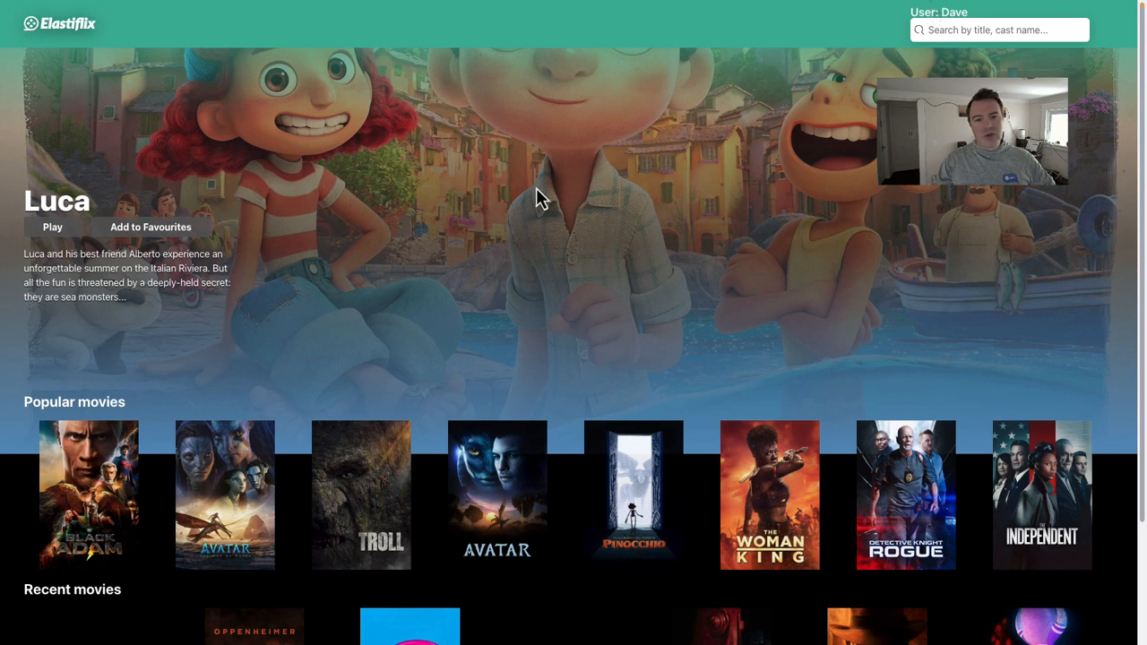
mouse_move(457, 288)
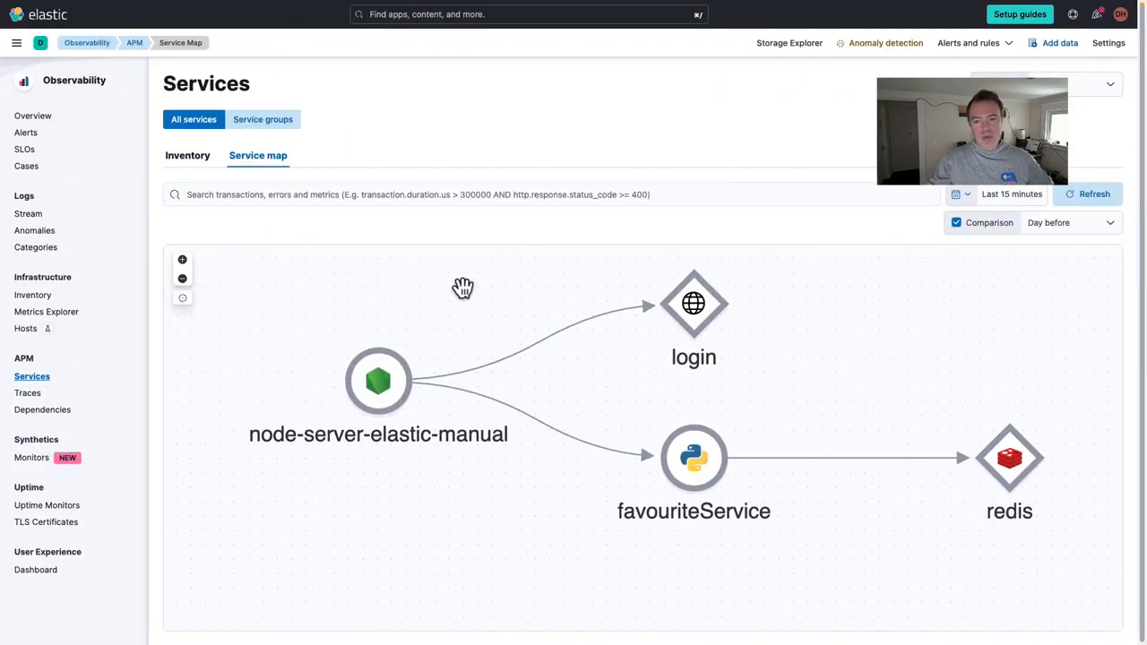
mouse_move(355, 299)
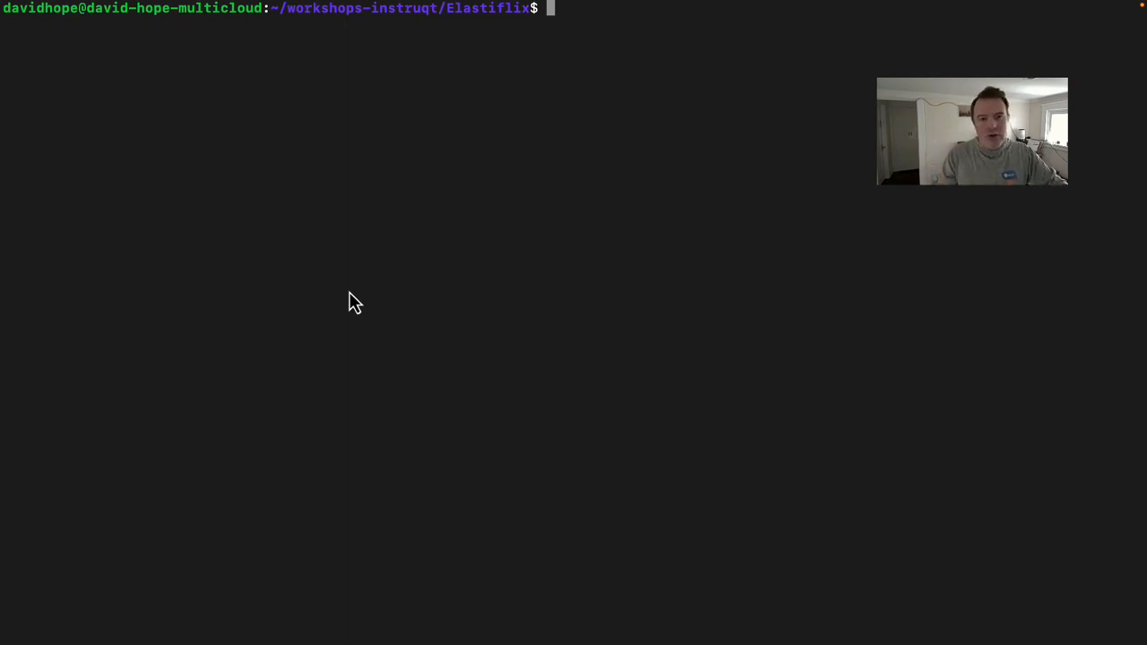
- Run docker ps to list the running Elastiflix containers
text(docker ps)
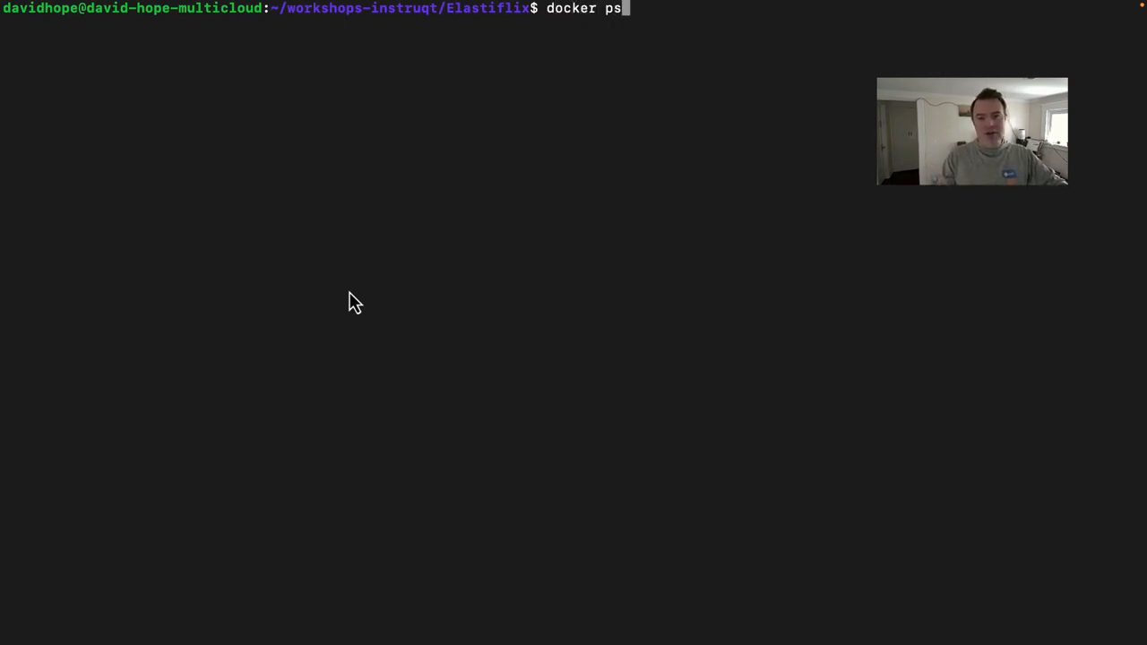
key(Return)
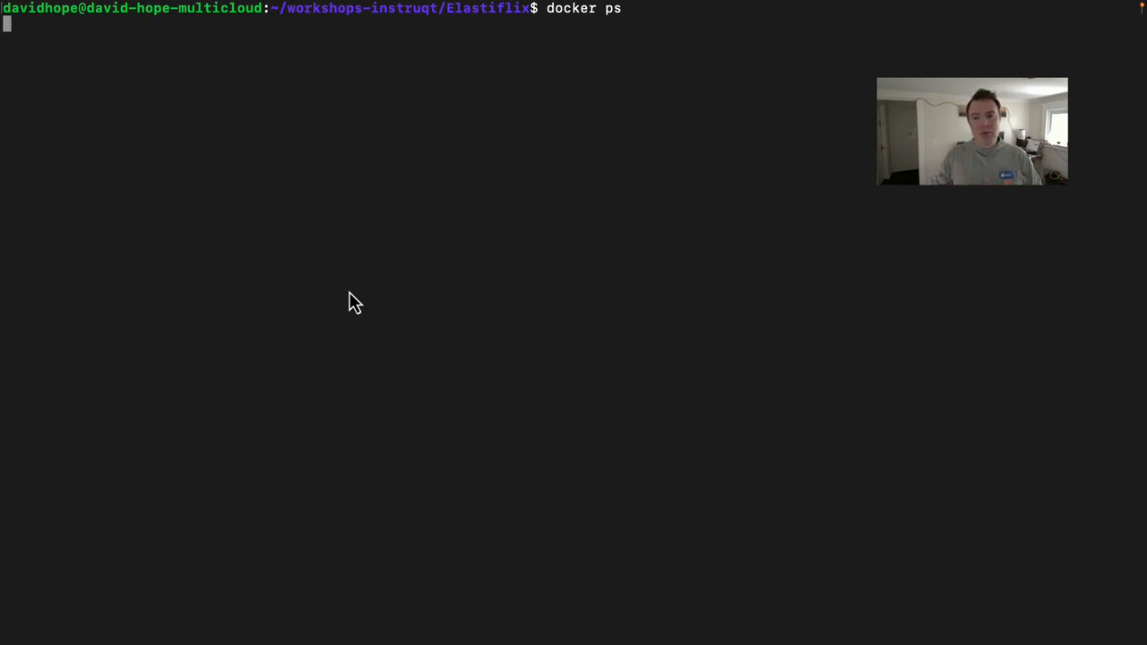
key(Return)
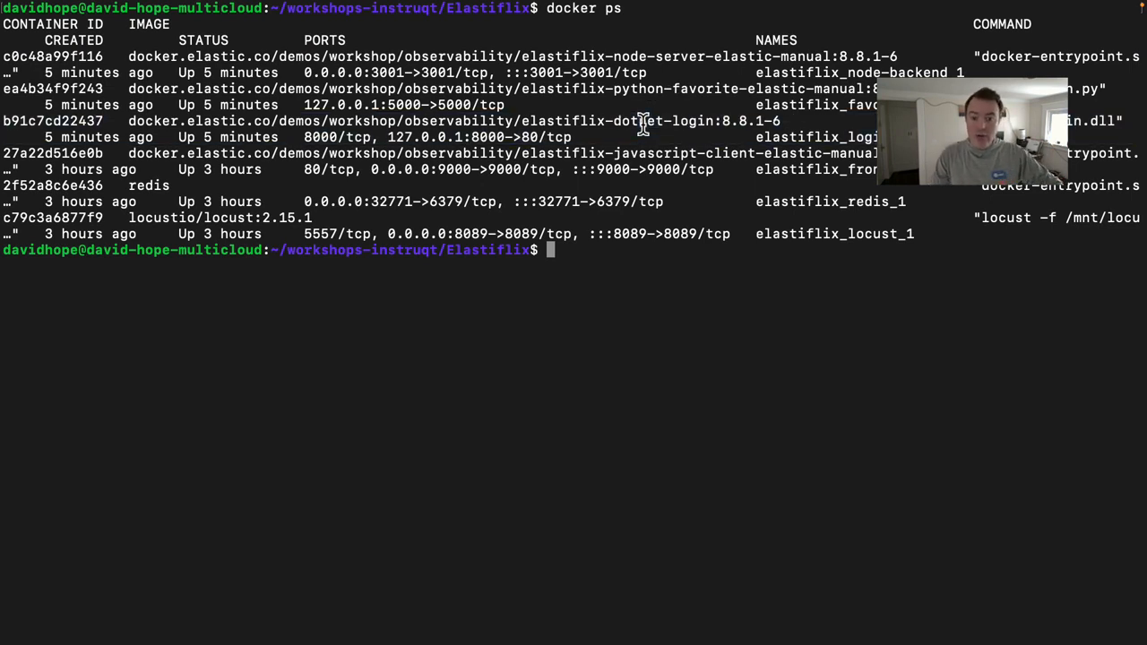
- Enter the dotnet-login-otel-auto folder and list its files with ls -lart
text(cd dotnet-login)
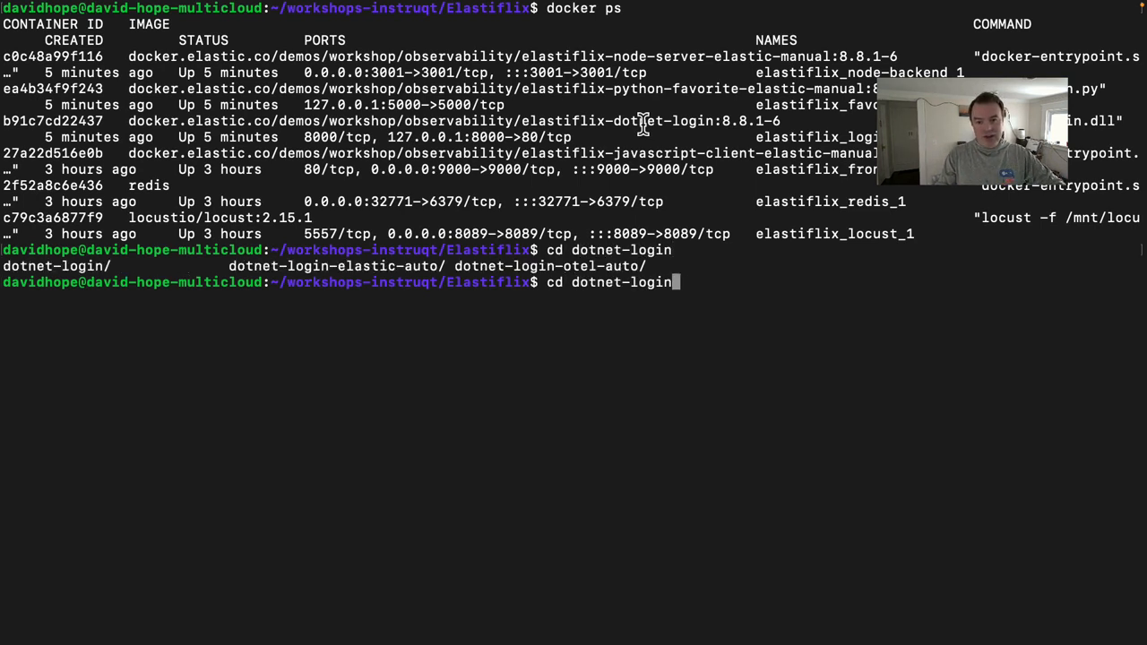
text(-)
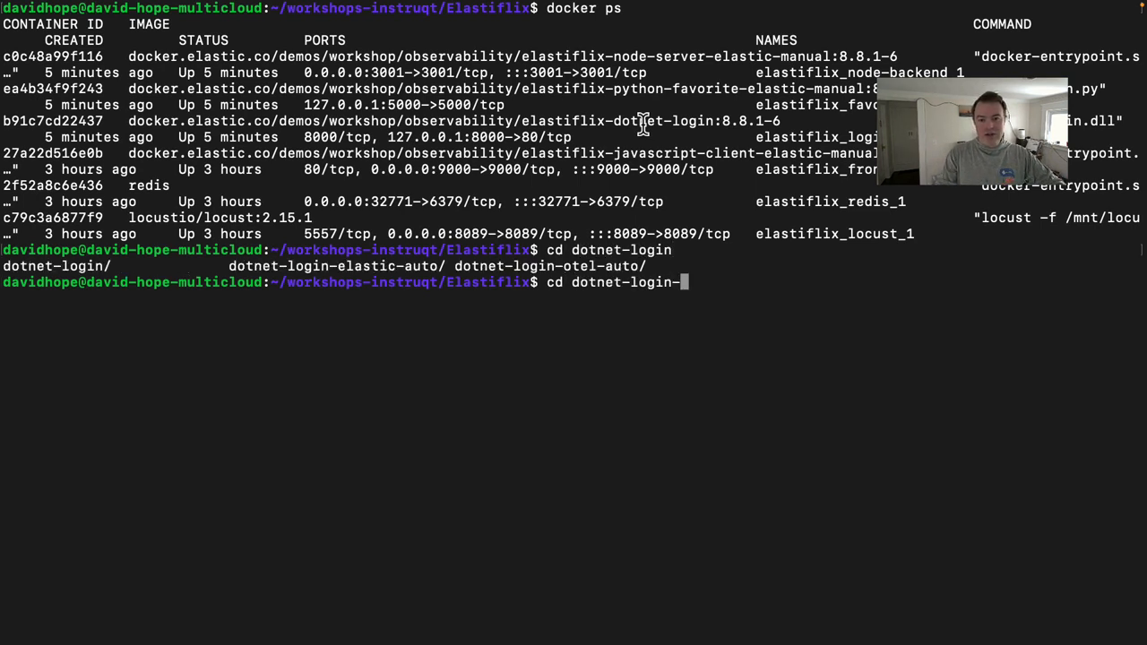
text(otel)
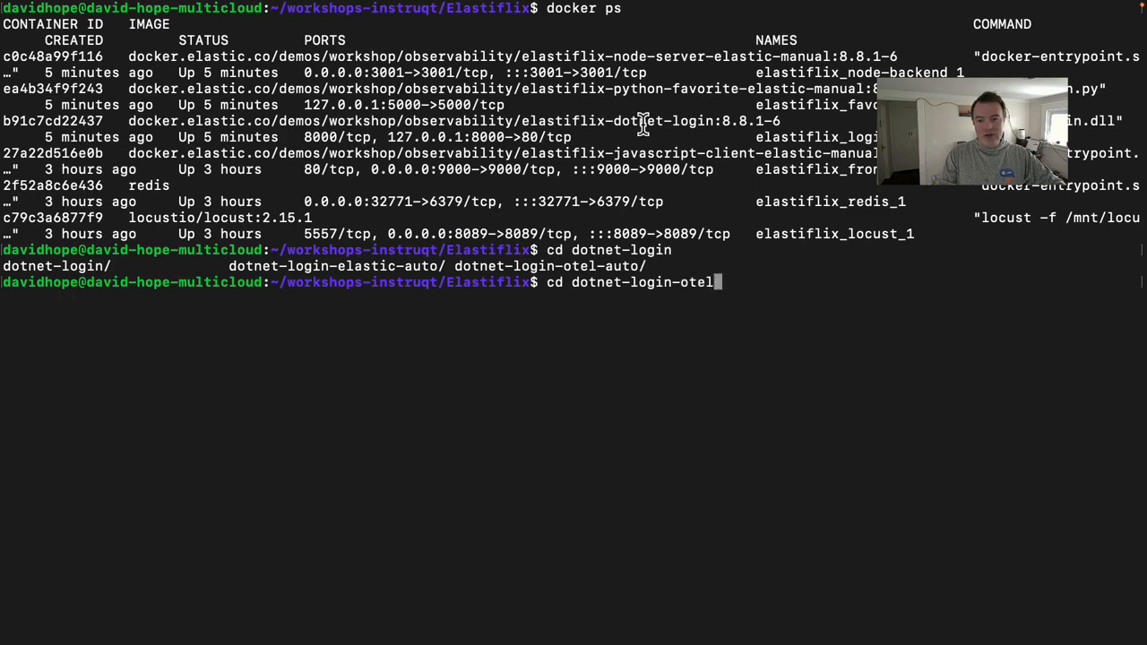
key(Return)
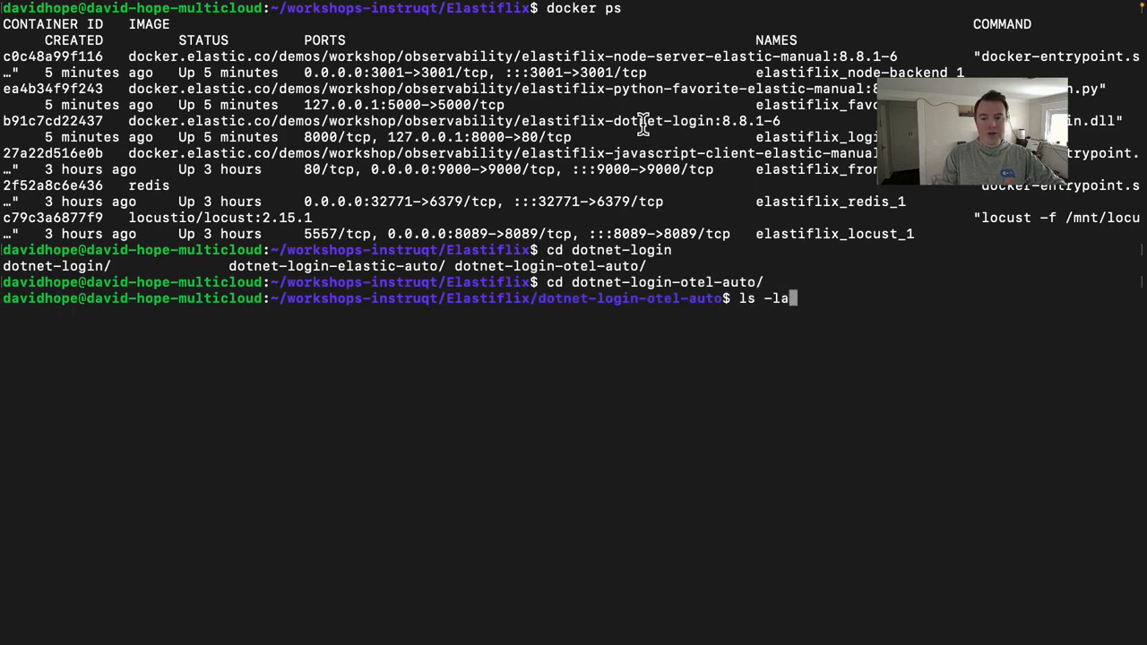
key(Return)
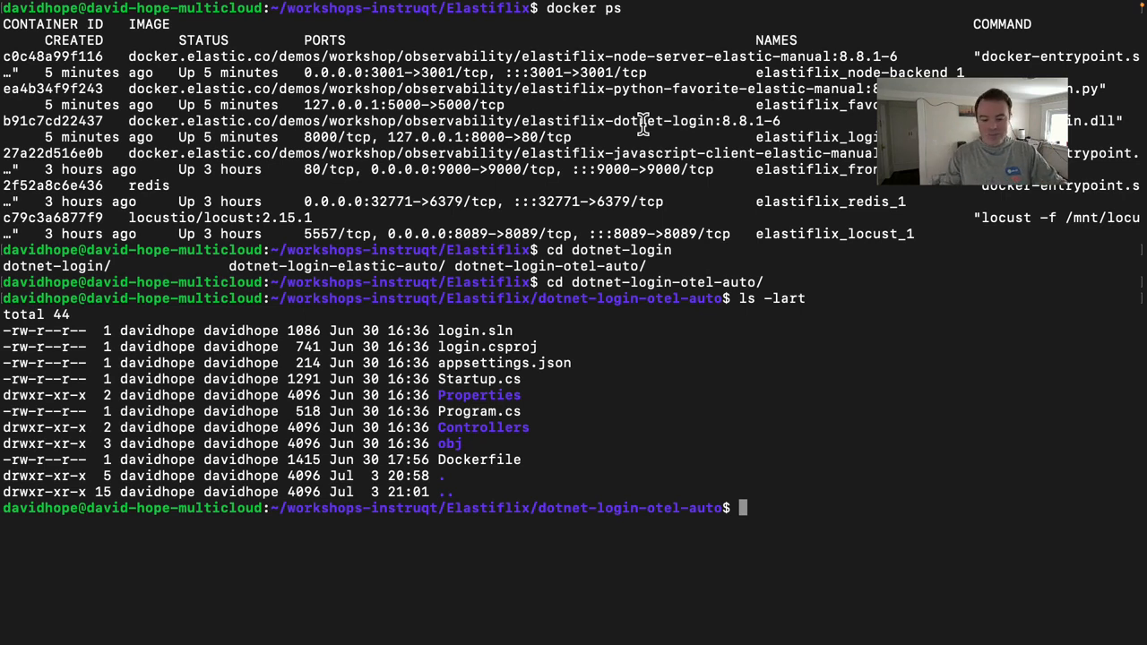
text(vi)
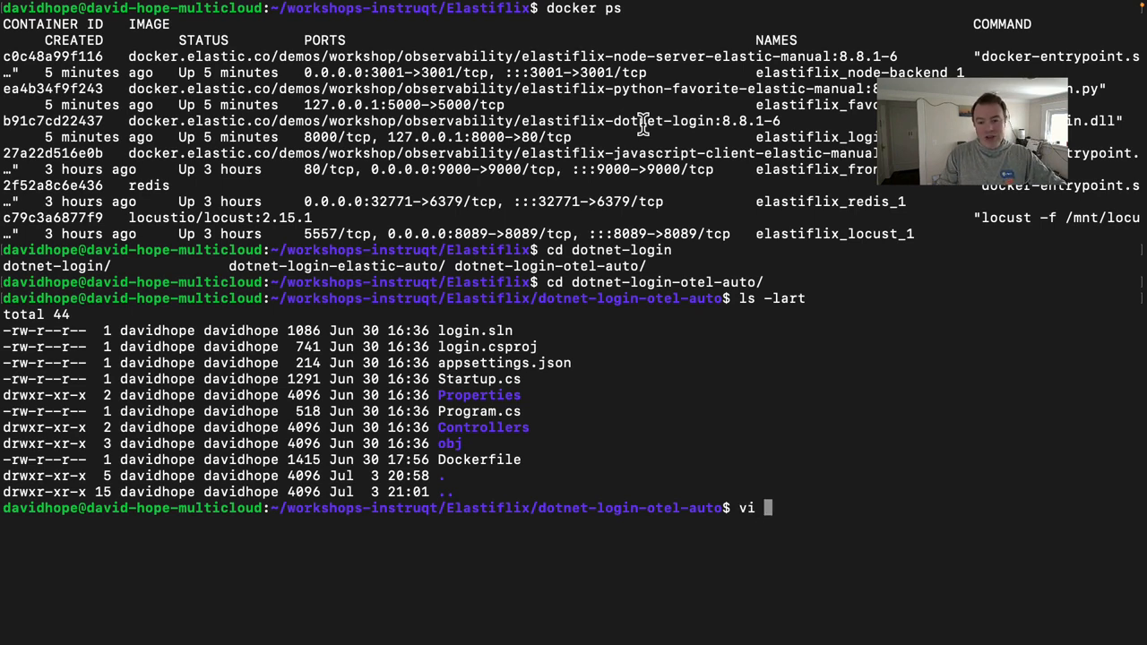
text(..)
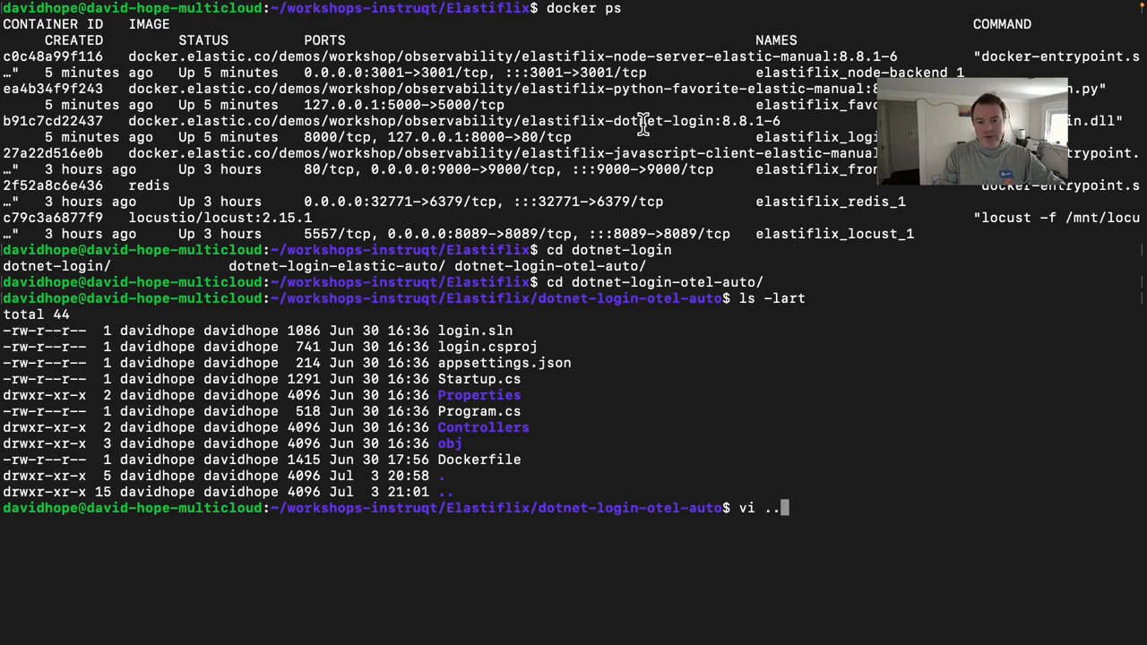
text(/)
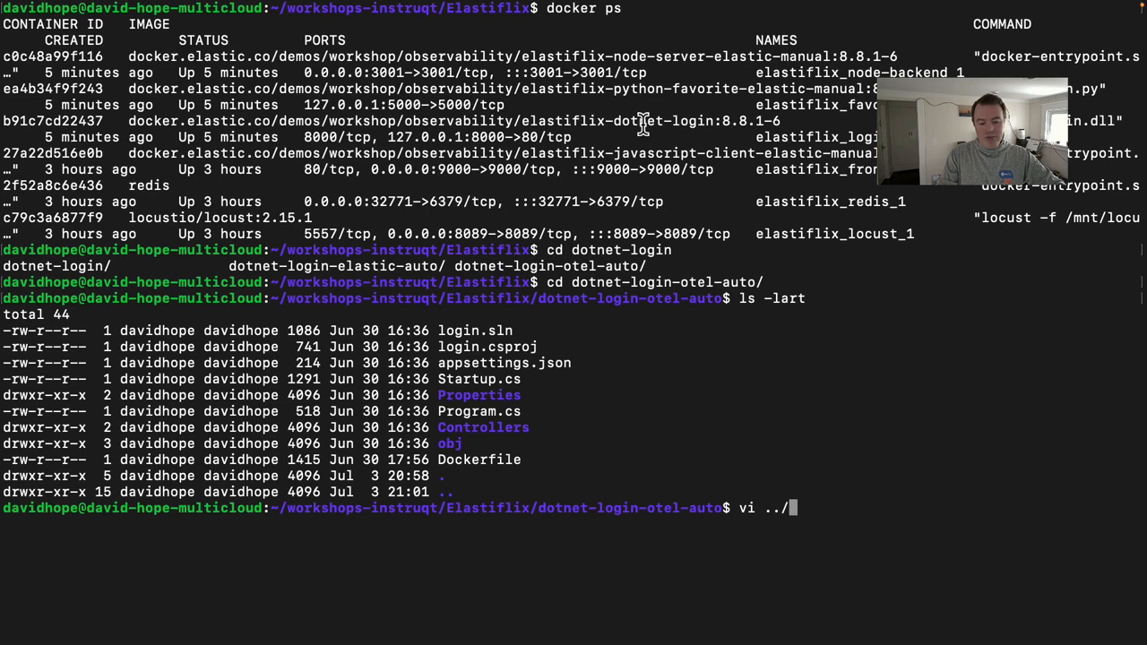
text(dotnet-login/Dockerfile)
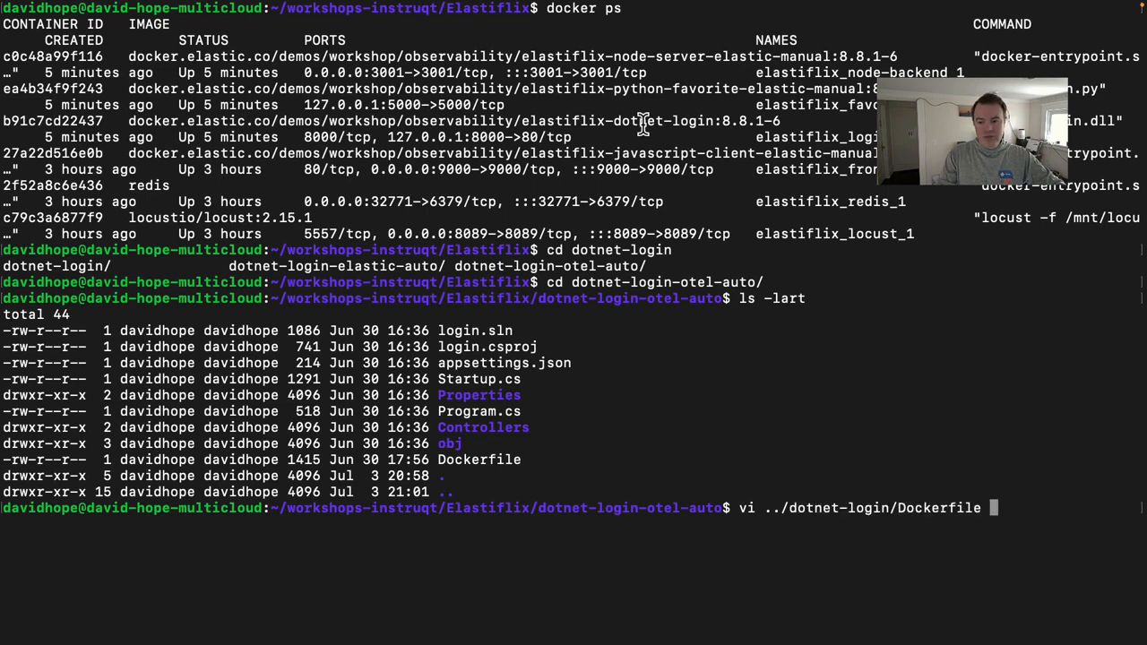
key(Return)
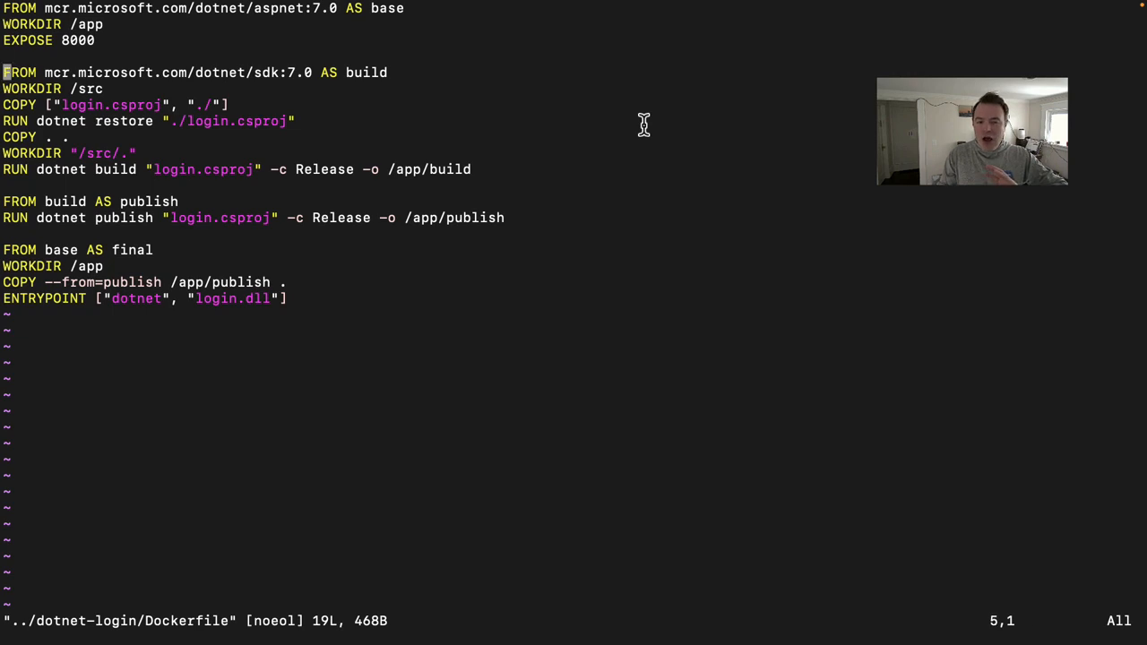
key(G)
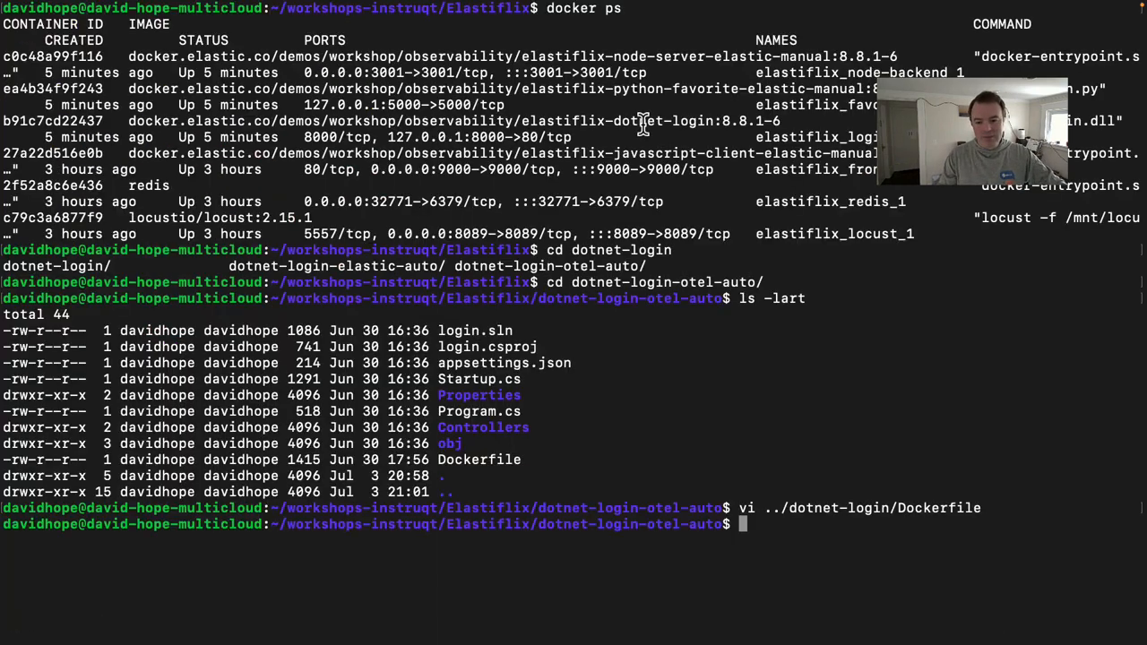
- Open the Dockerfile with vi and scroll through its OpenTelemetry exporter settings
text(vi)
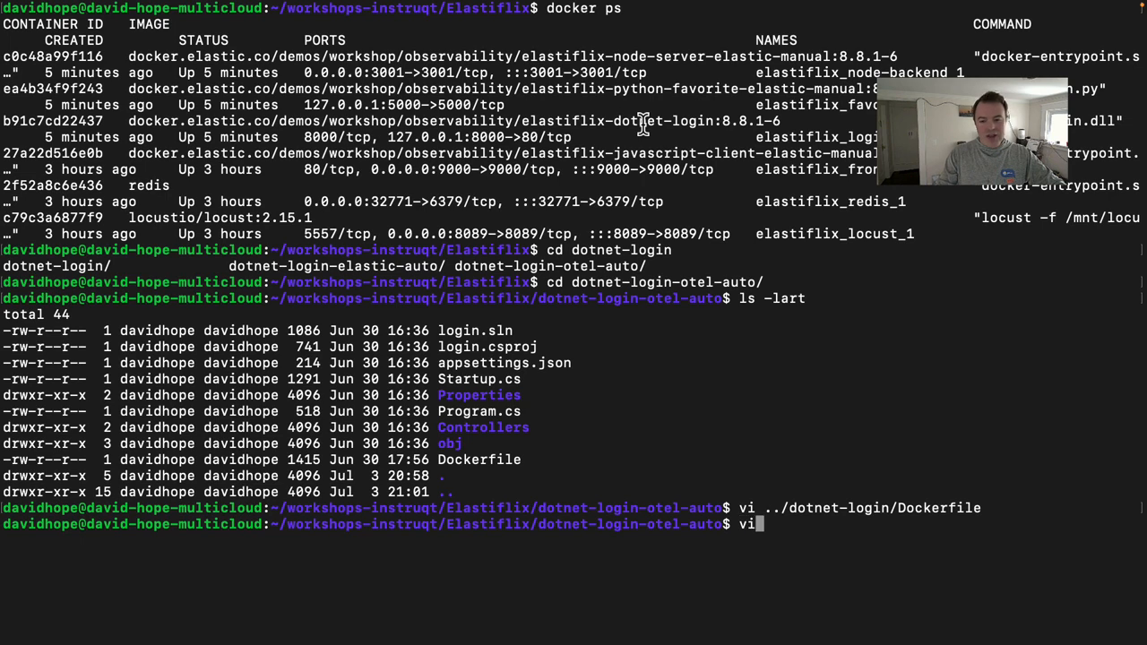
text(Dock)
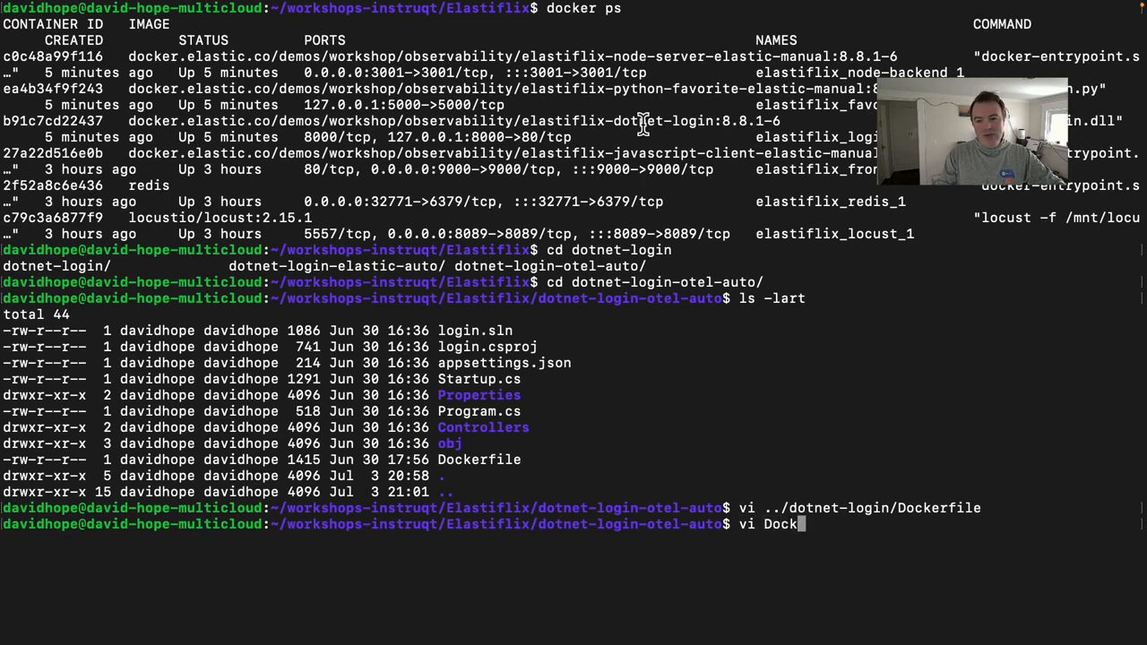
key(Return)
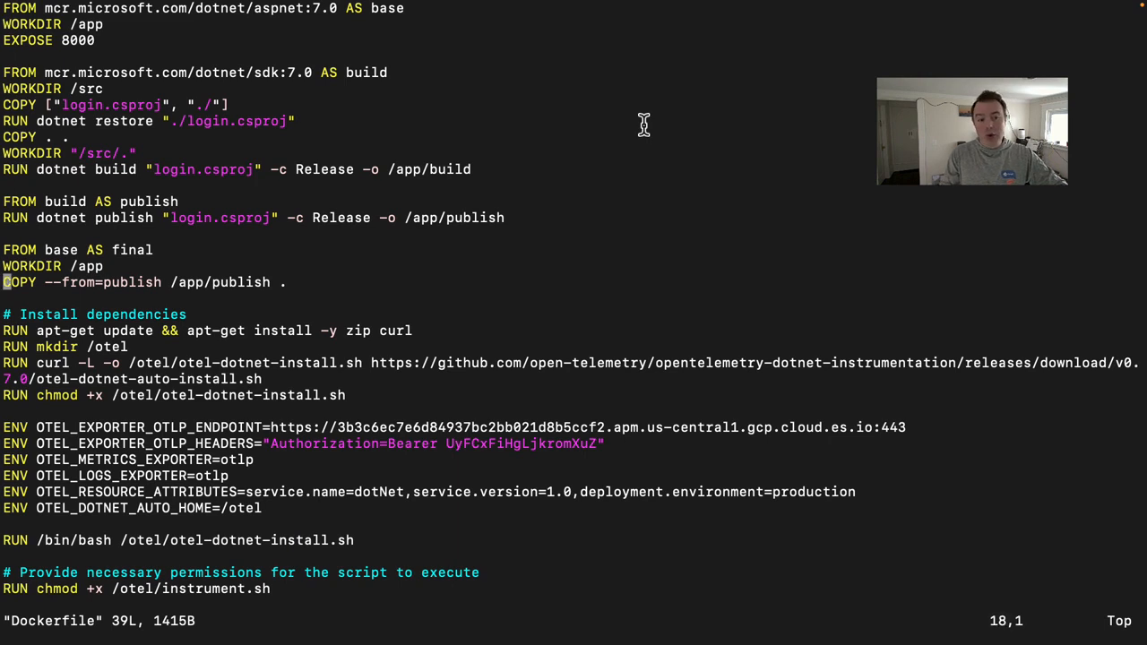
scroll(down, 3)
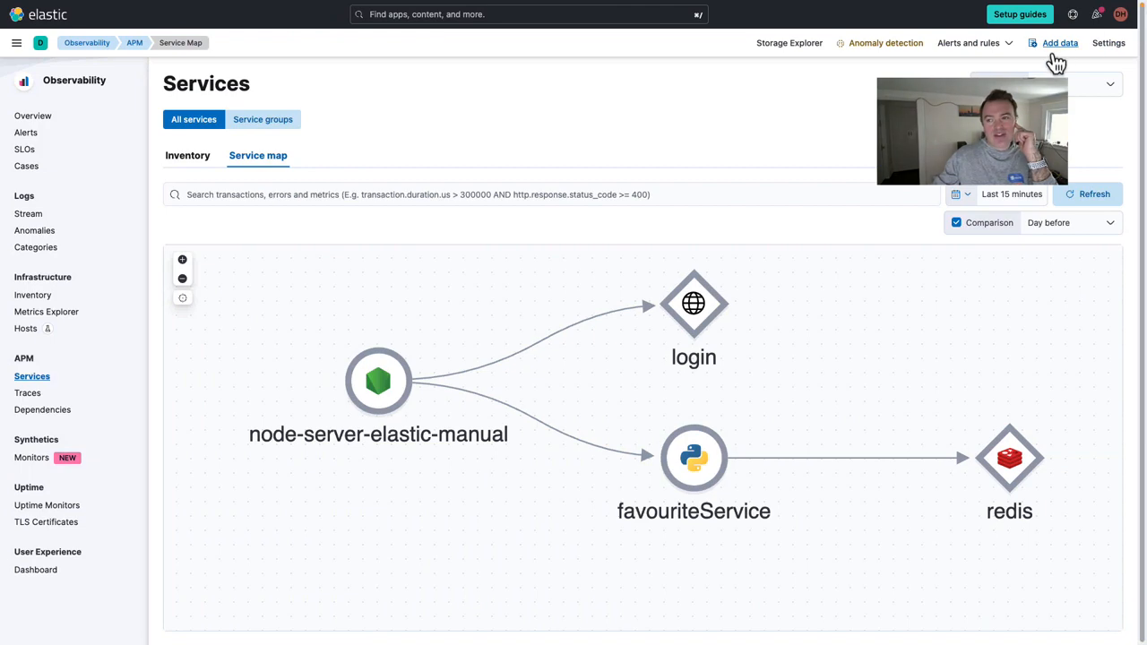
- View the OpenTelemetry agent's endpoint, headers and resource settings under Add data
click(1060, 42)
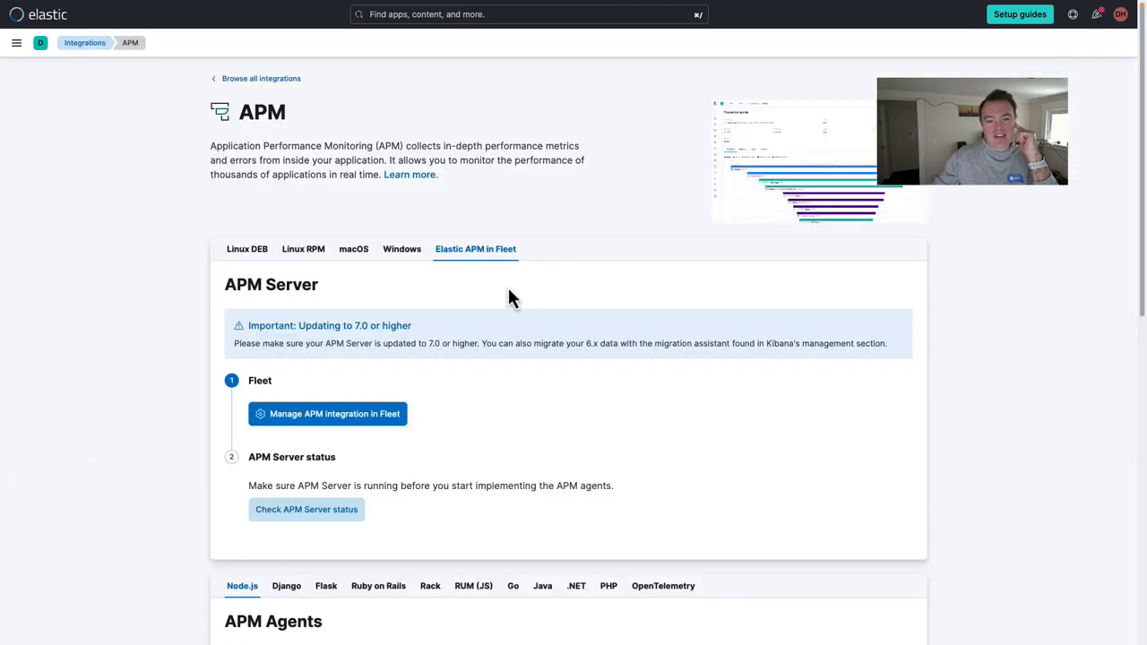
click(663, 586)
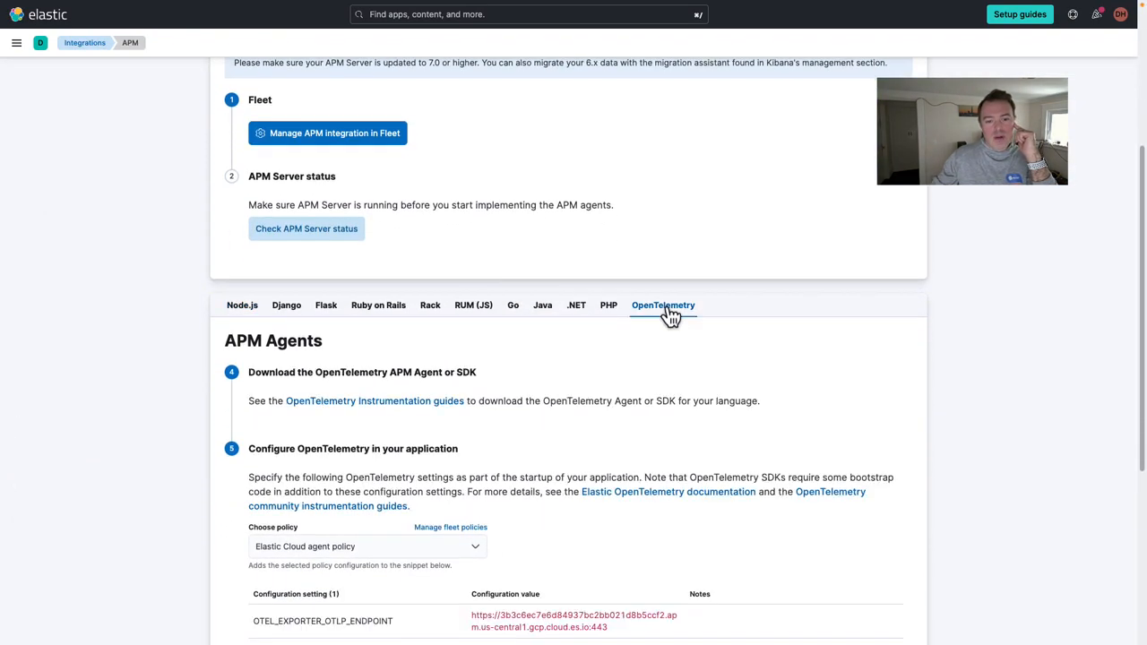
scroll(down, 3)
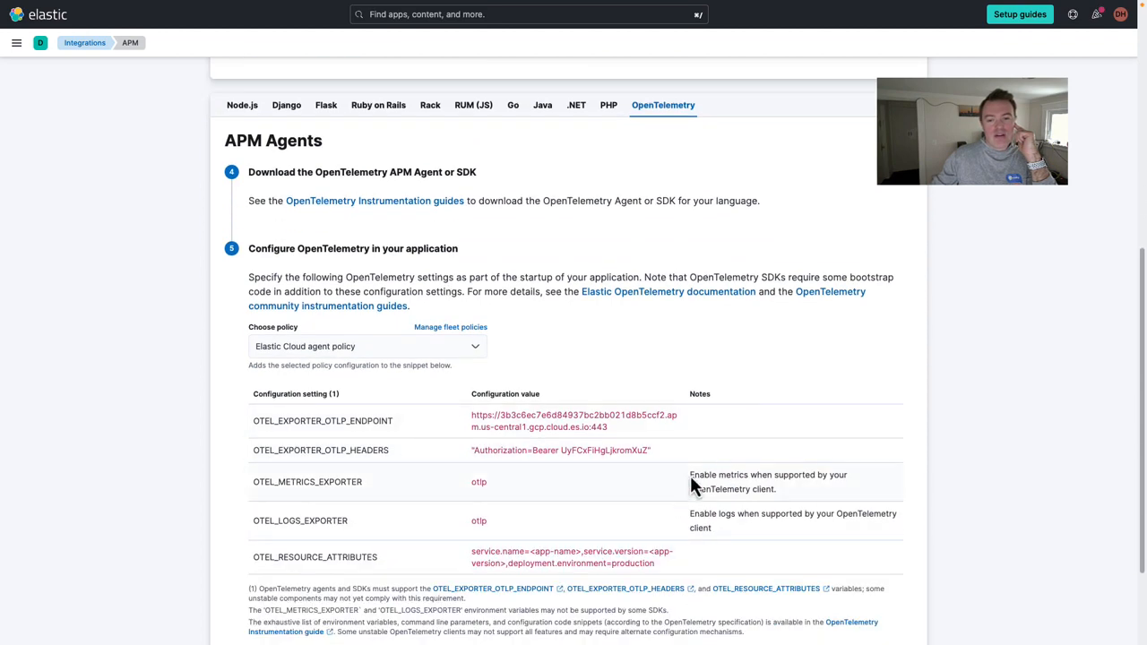
mouse_move(330, 280)
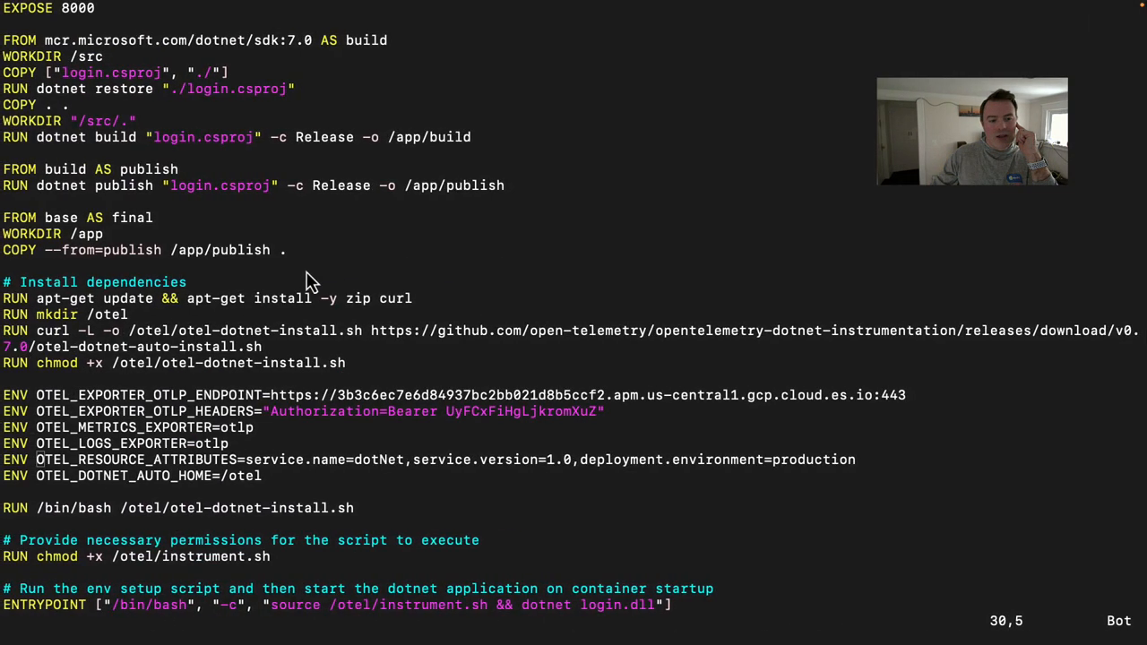
mouse_move(223, 413)
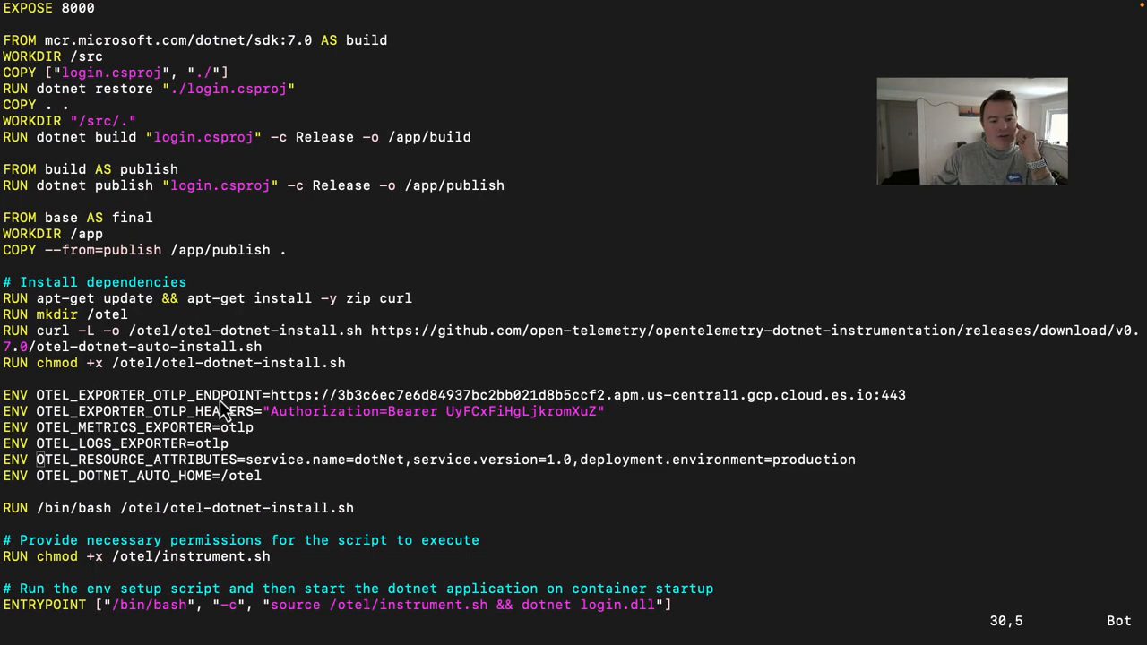
mouse_move(102, 383)
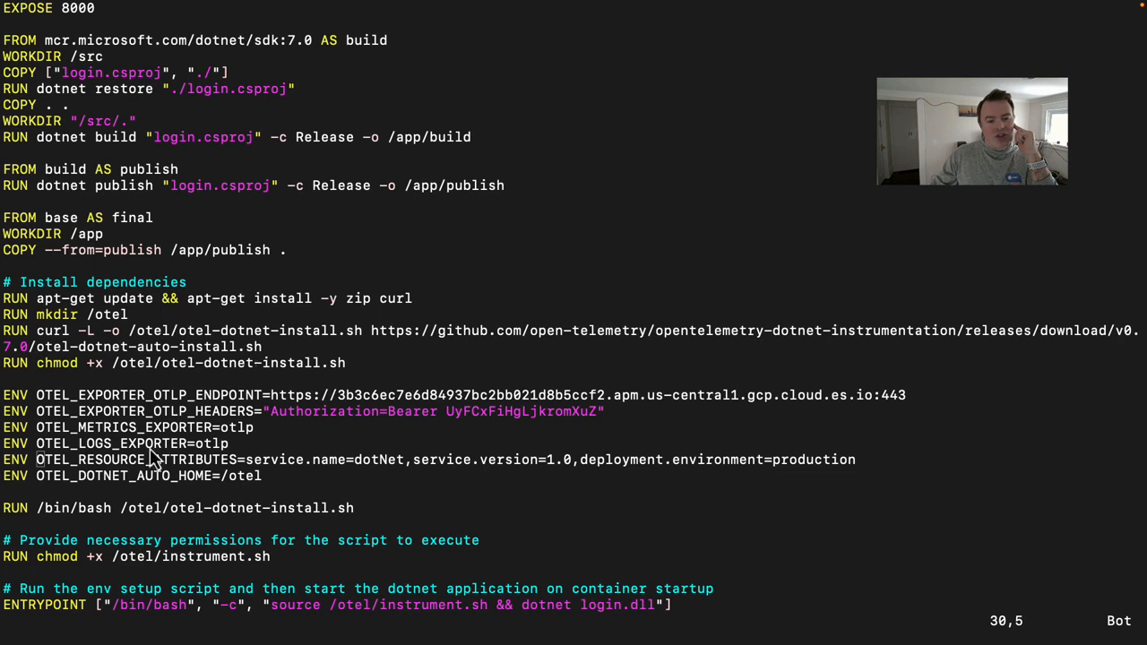
mouse_move(61, 520)
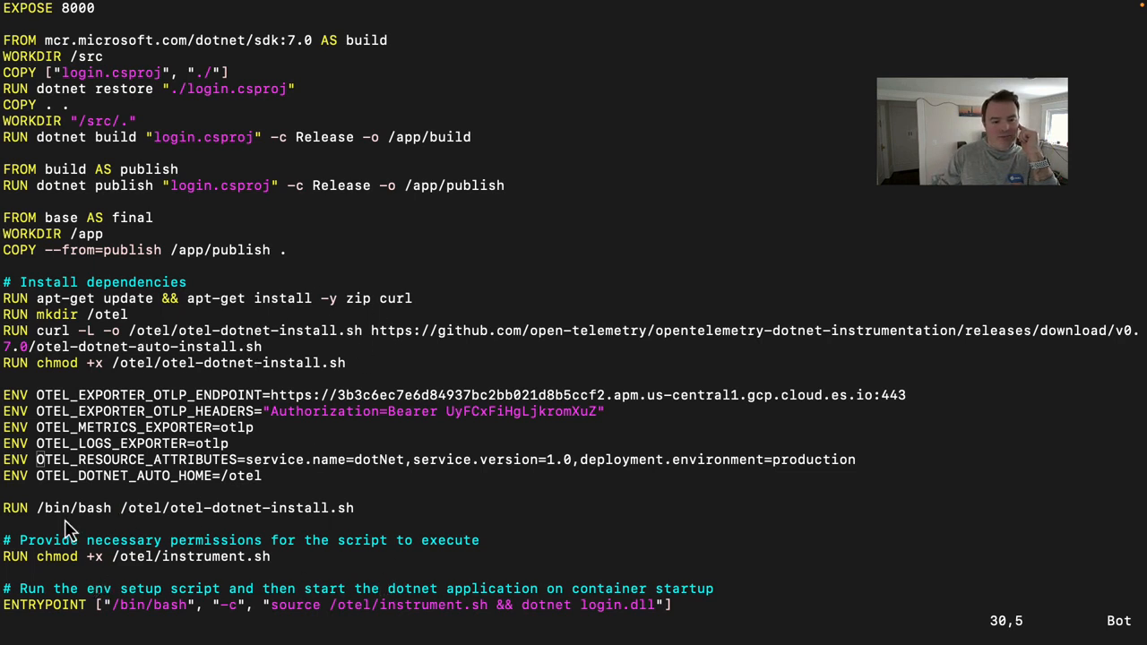
mouse_move(324, 460)
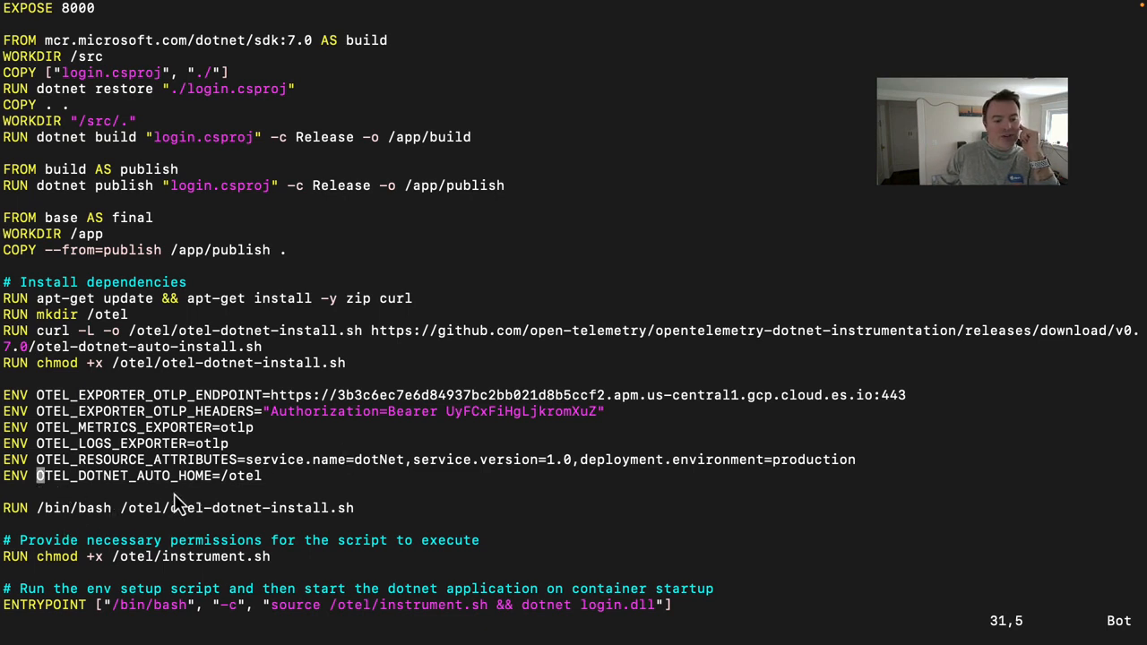
mouse_move(267, 493)
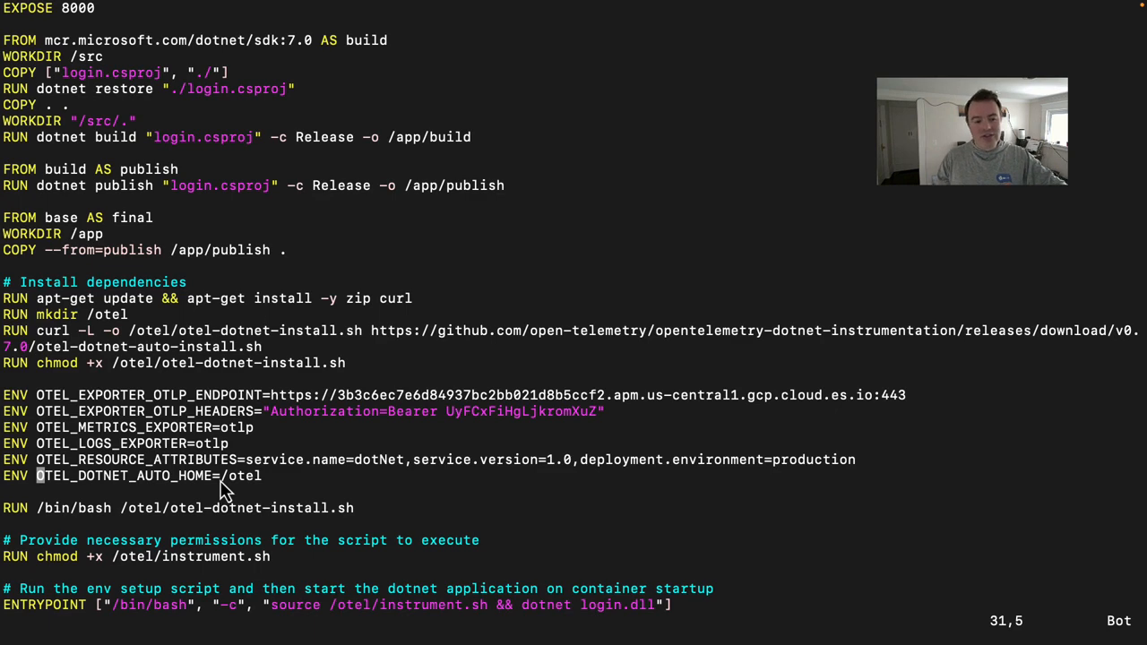
- Review the Dockerfile's instrument.sh permission step and dotnet login.dll entrypoint, starting :q!
scroll(down, 3)
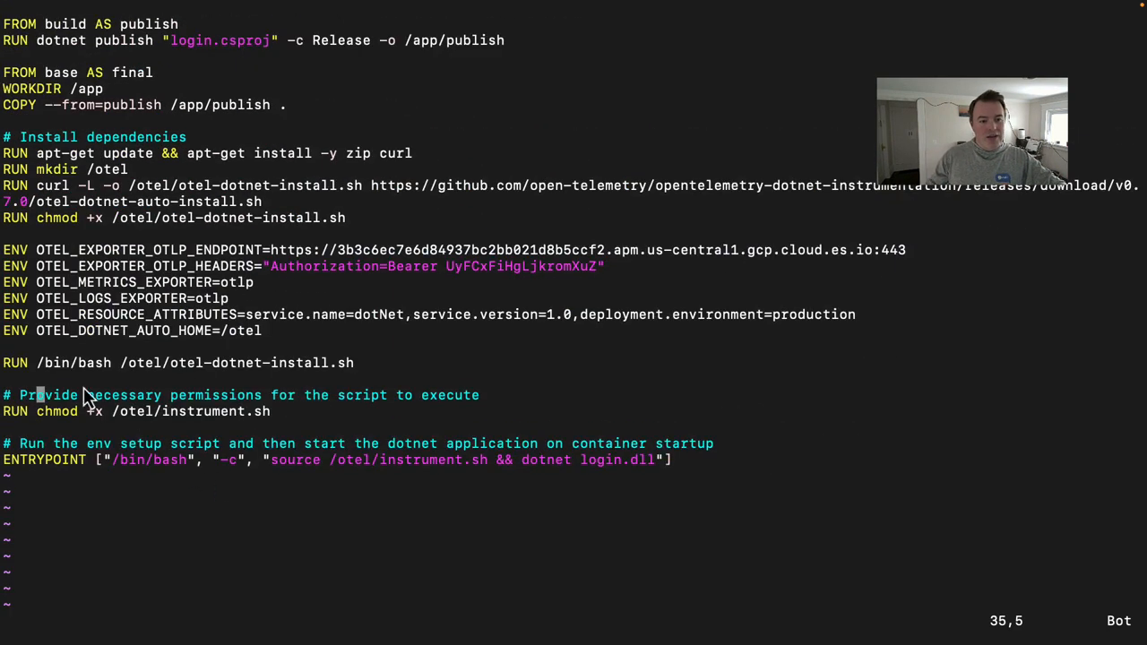
mouse_move(305, 379)
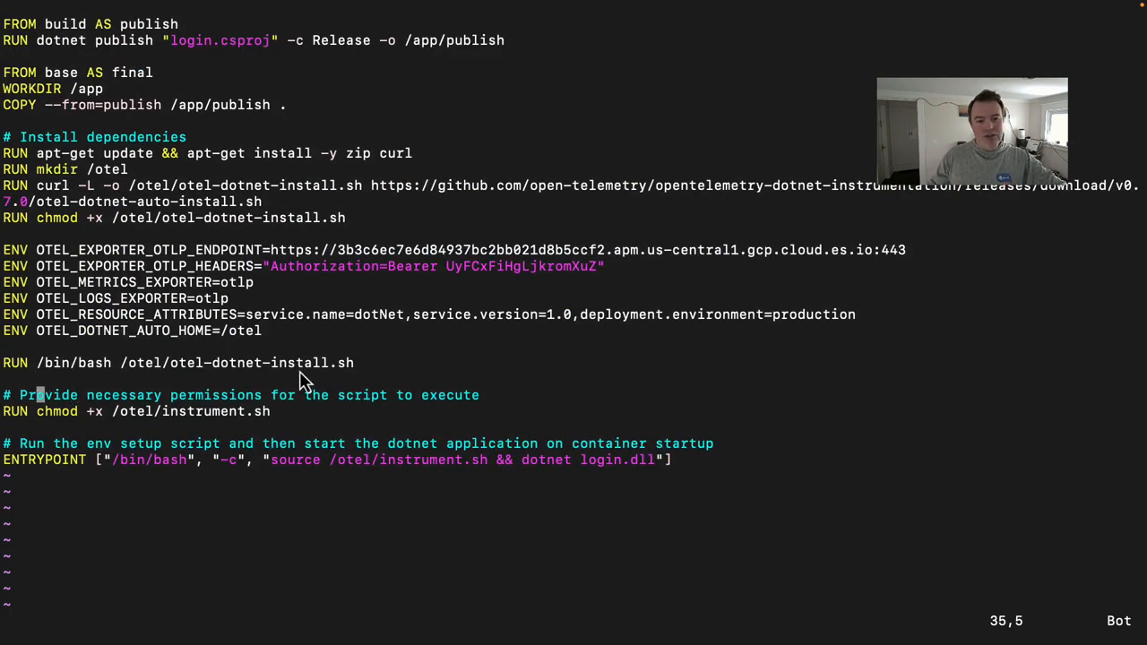
mouse_move(256, 440)
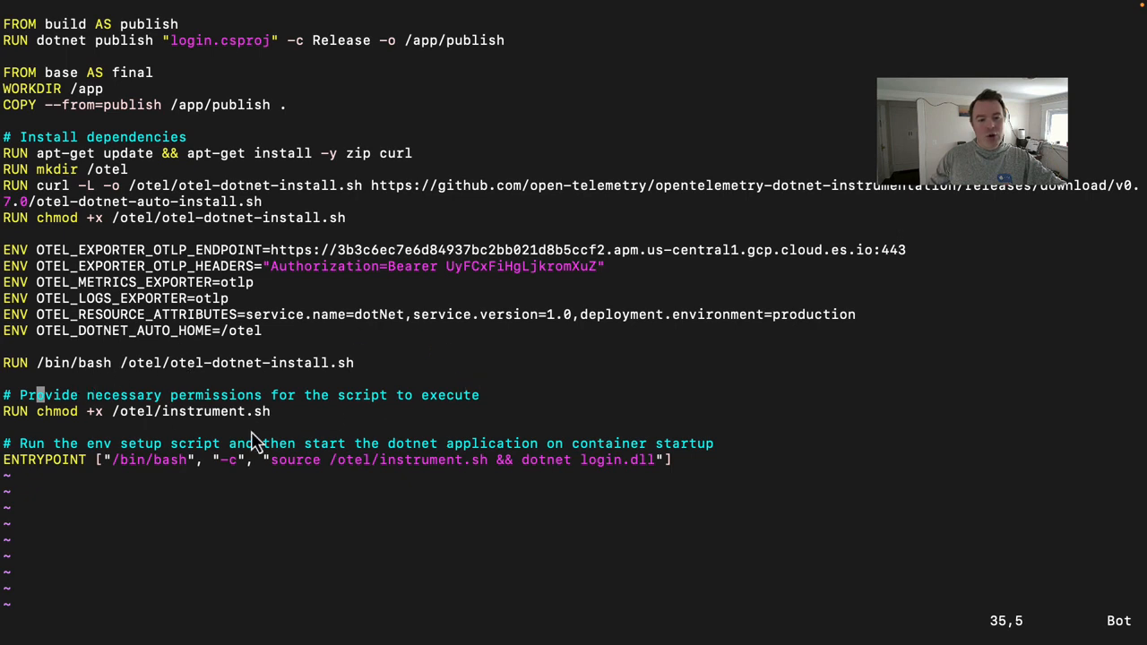
mouse_move(152, 240)
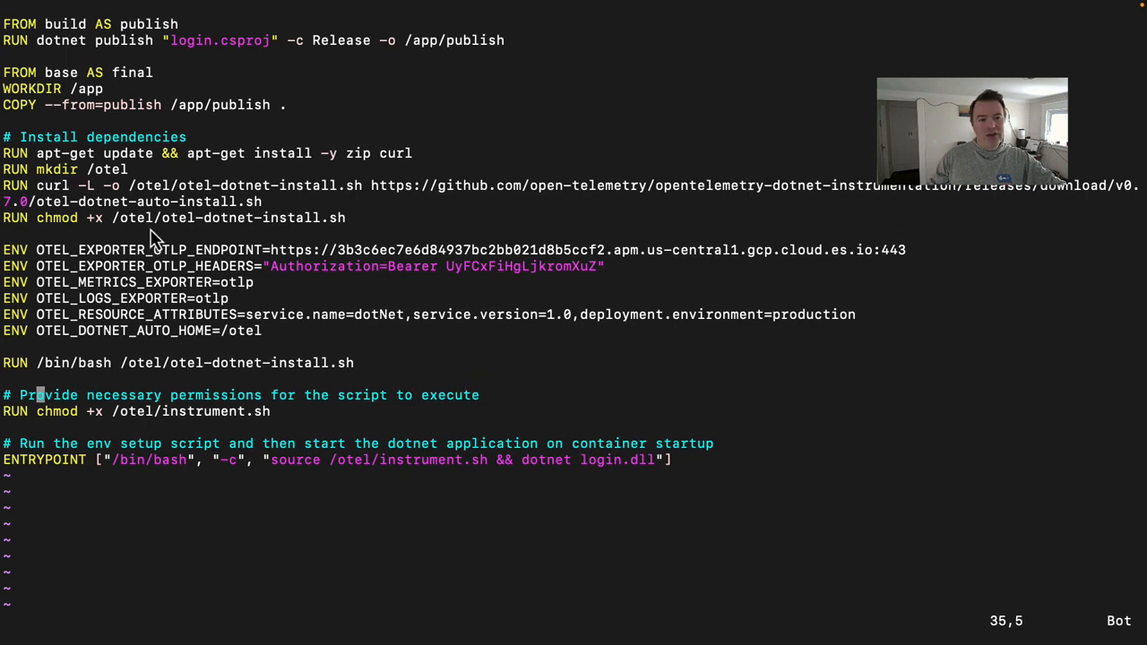
mouse_move(126, 419)
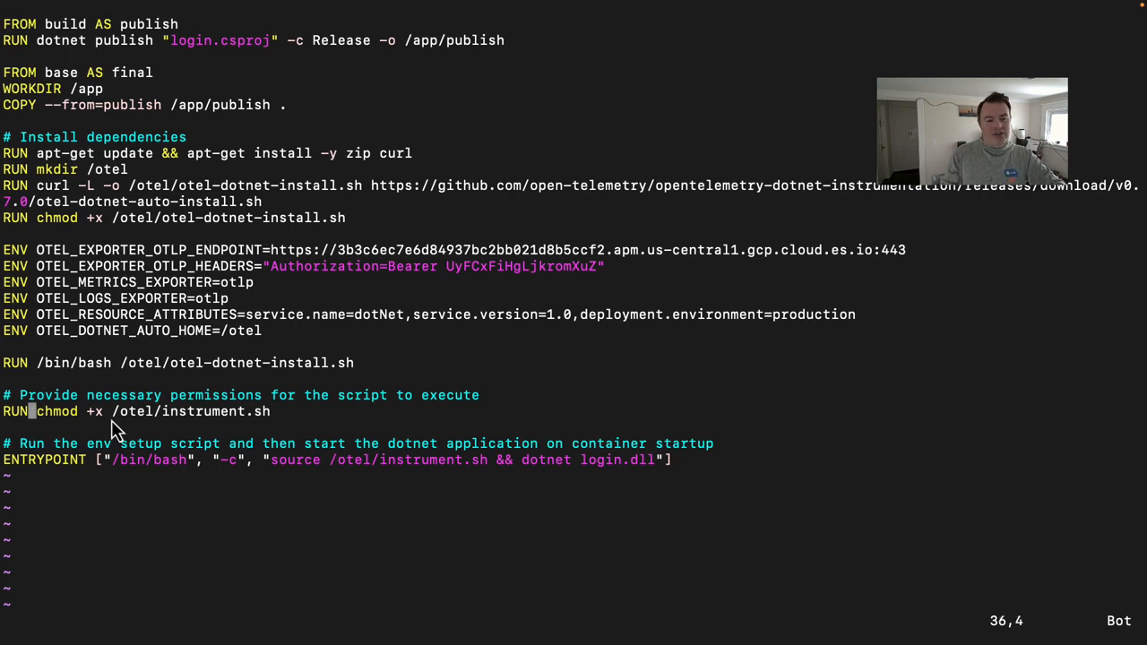
key(0)
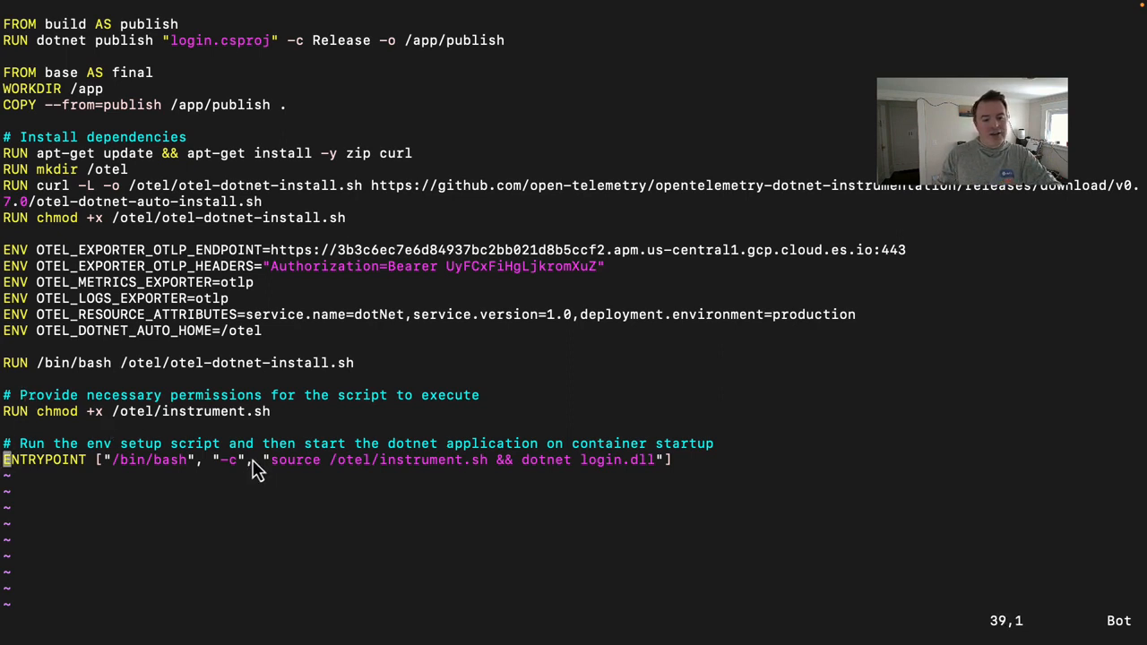
mouse_move(515, 527)
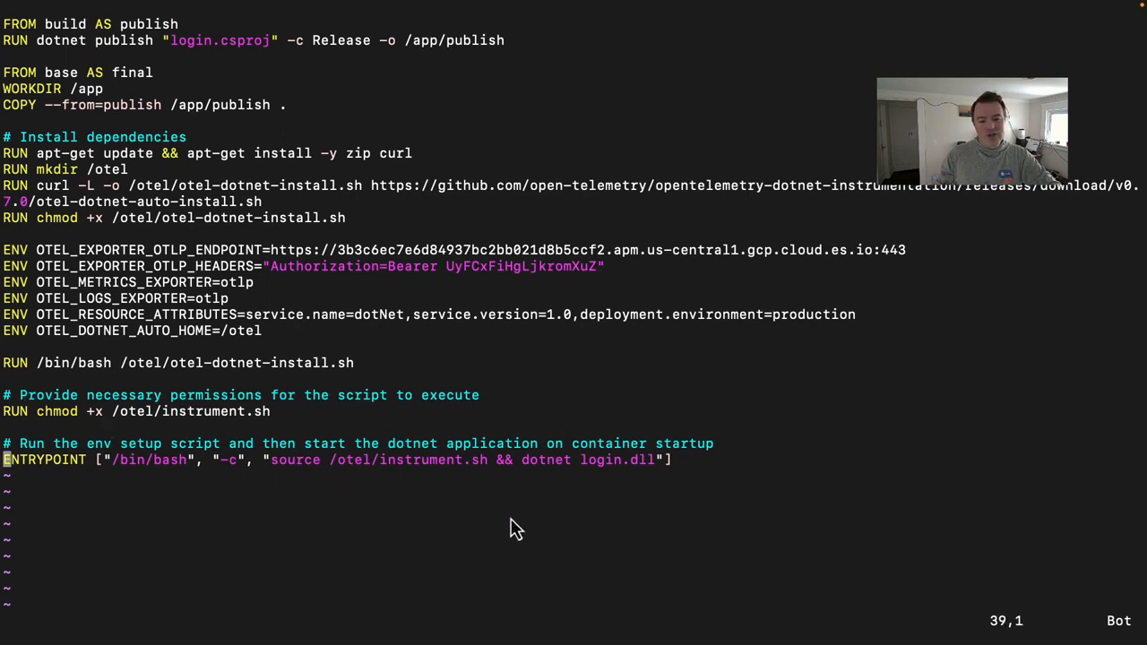
mouse_move(314, 411)
text(:q)
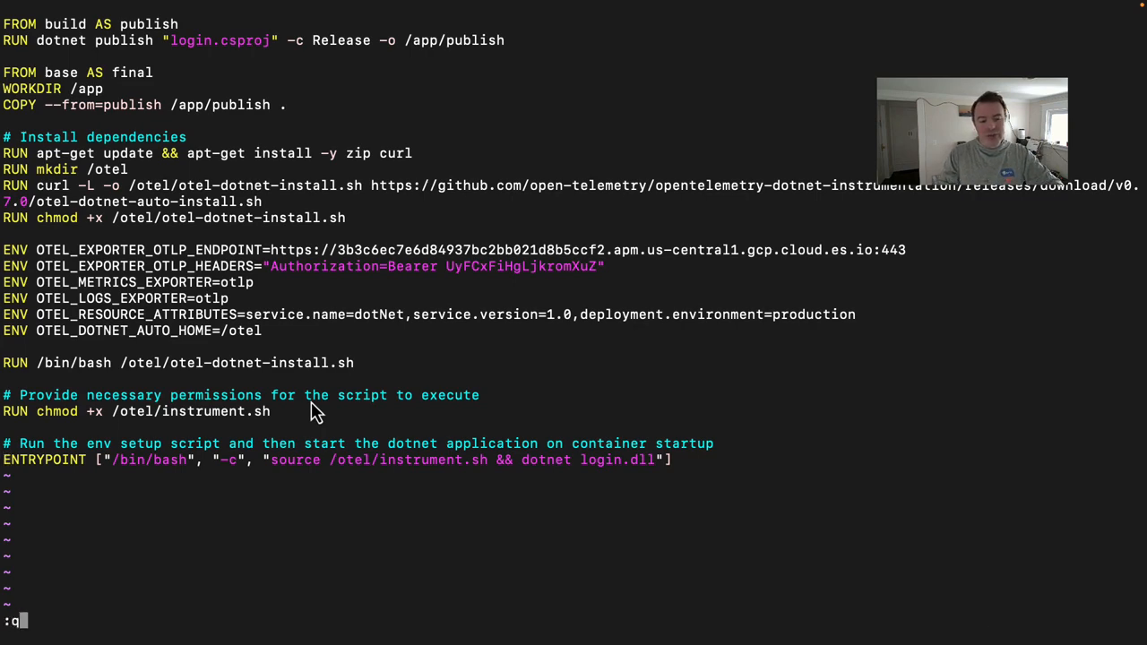
text(!)
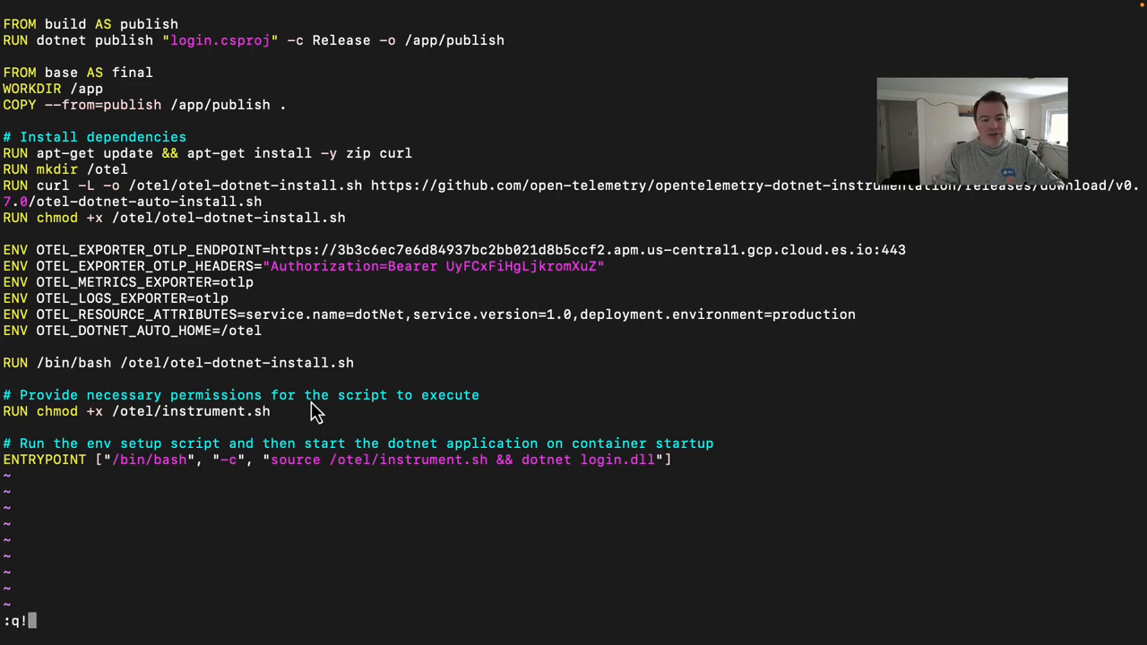
- Quit vim unsaved, discard a half-typed docker build, and cd ../ to Elastiflix
key(Return)
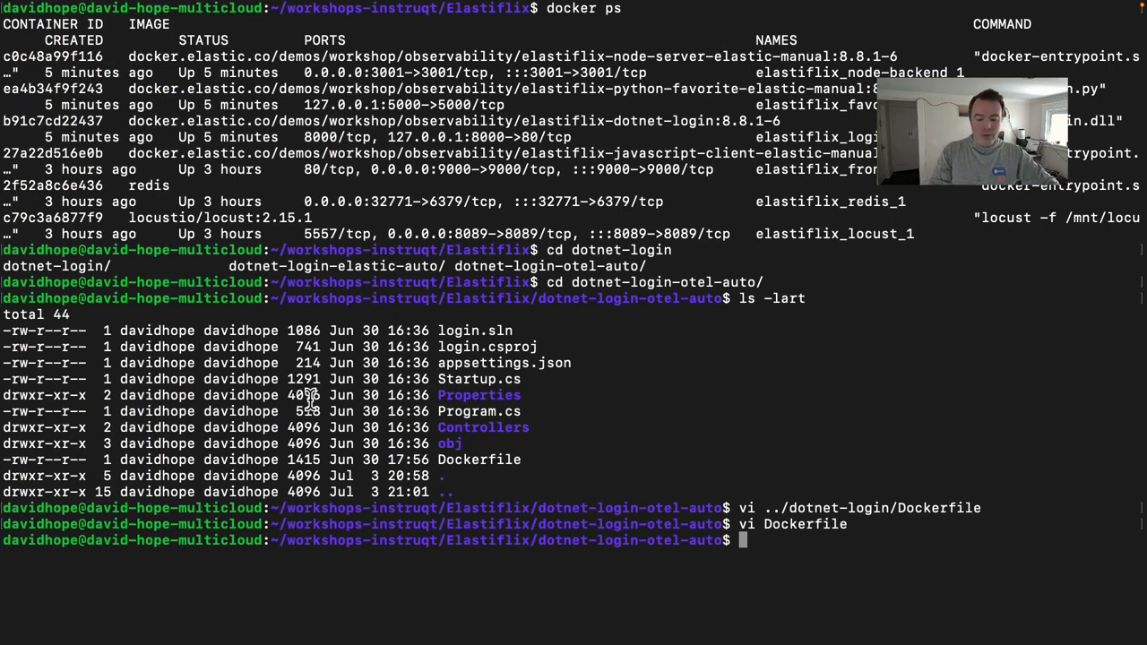
text(docker)
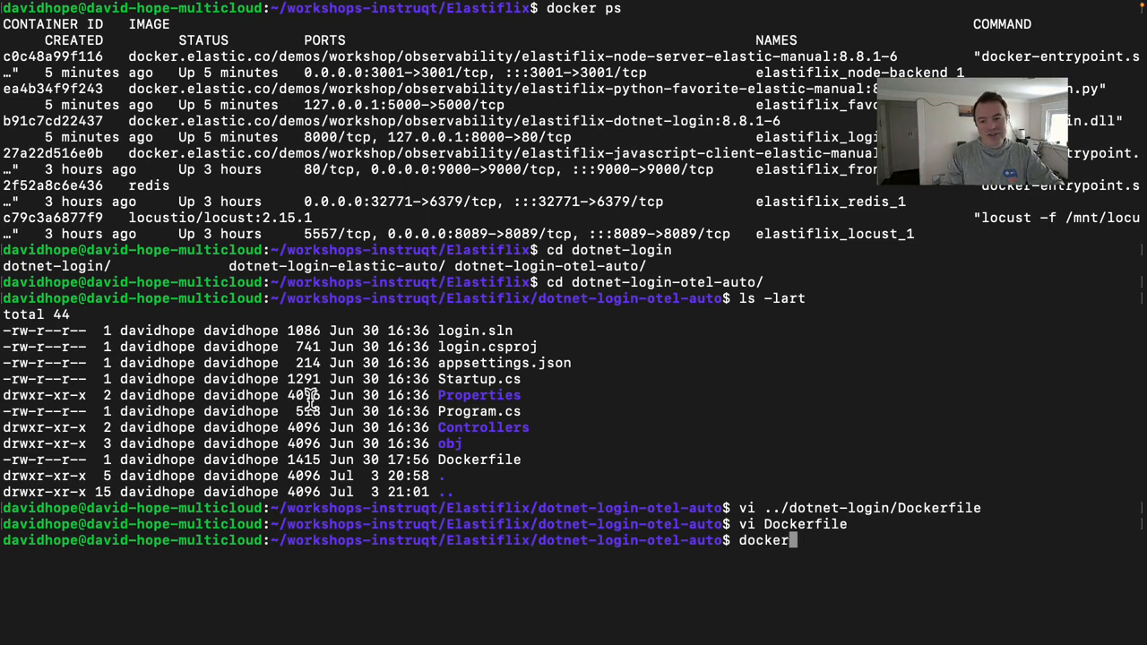
text(build)
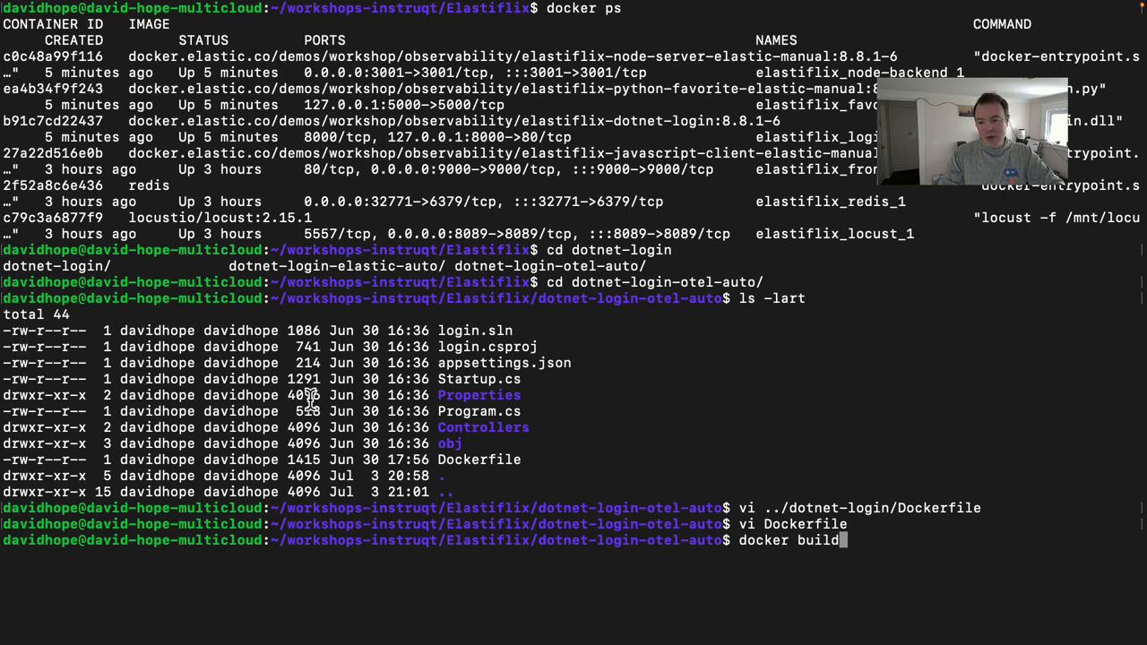
text(=t)
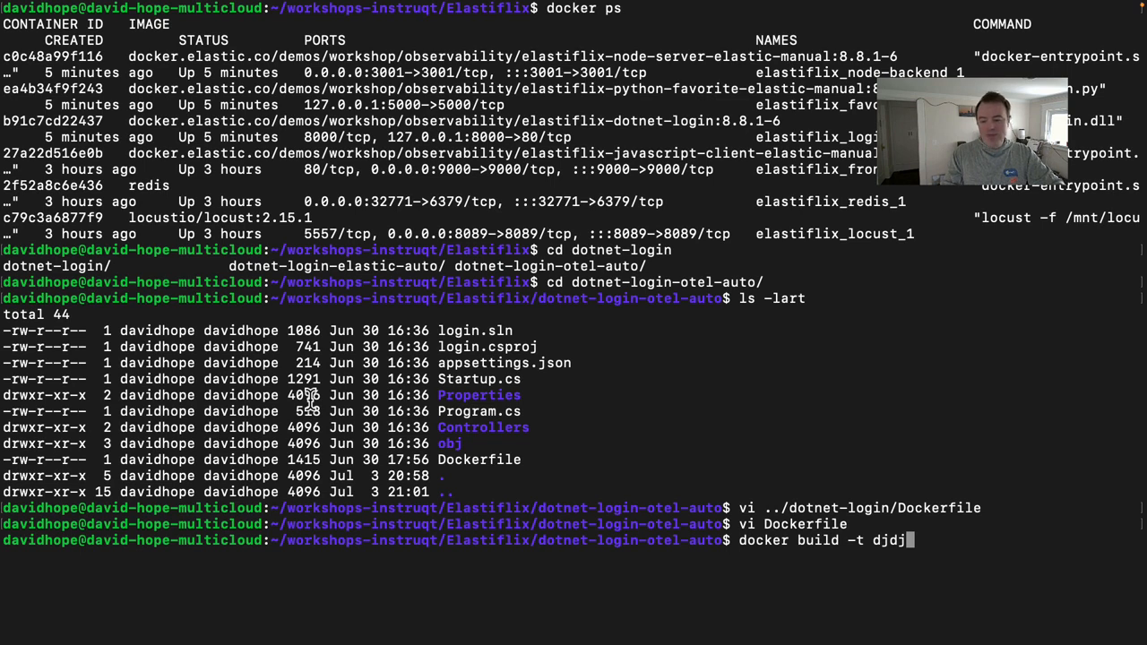
text(.)
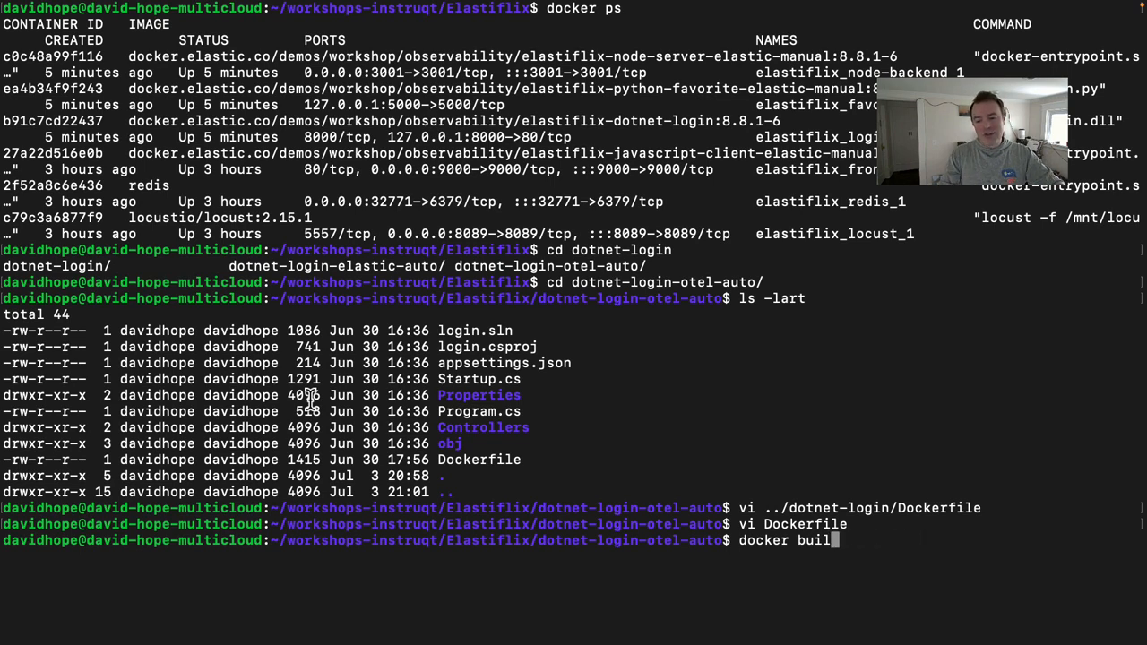
key(ctrl+c)
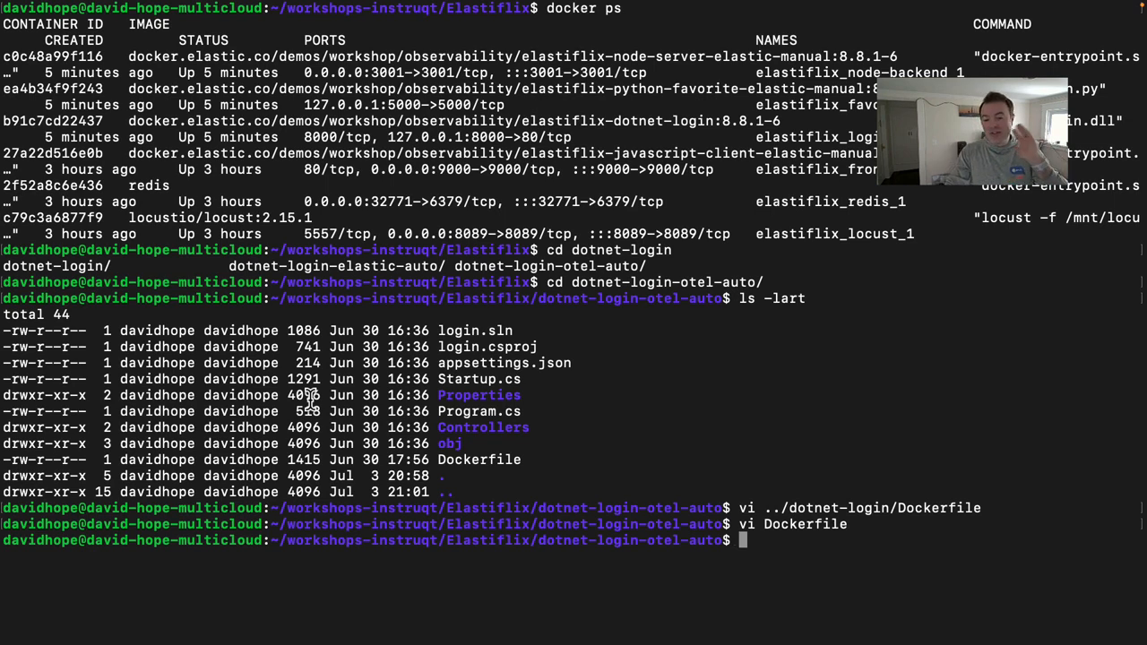
text(cd ../)
text(vi docker-compose-elastic)
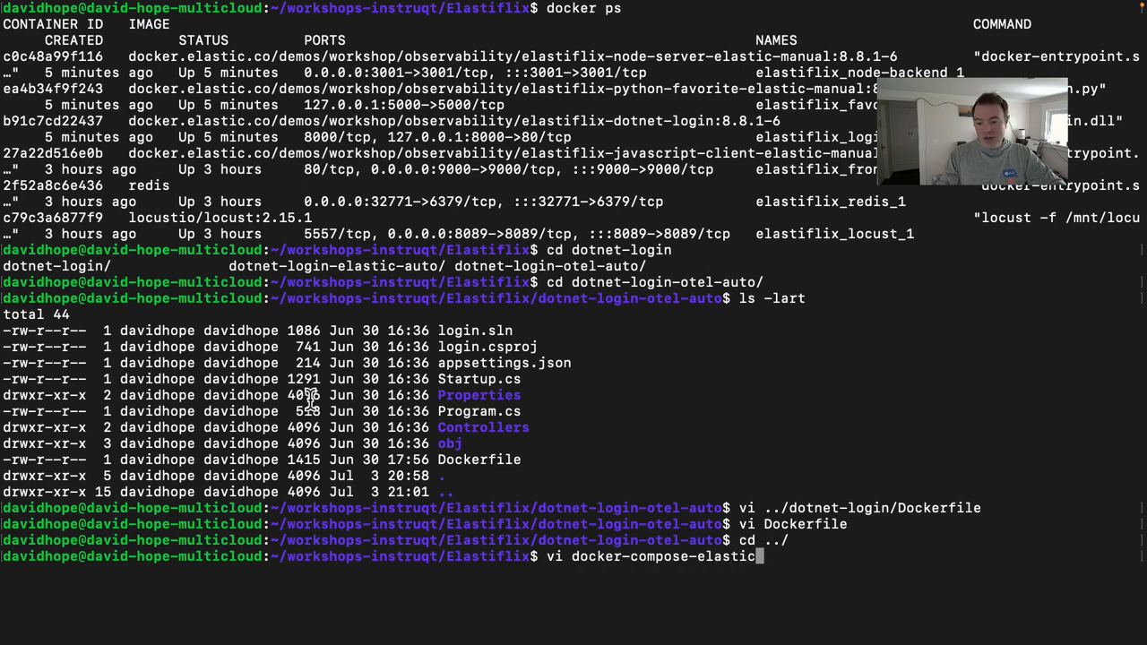
- Comment out the login image line in docker-compose-elastic.yml and add a new image entry
key(Return)
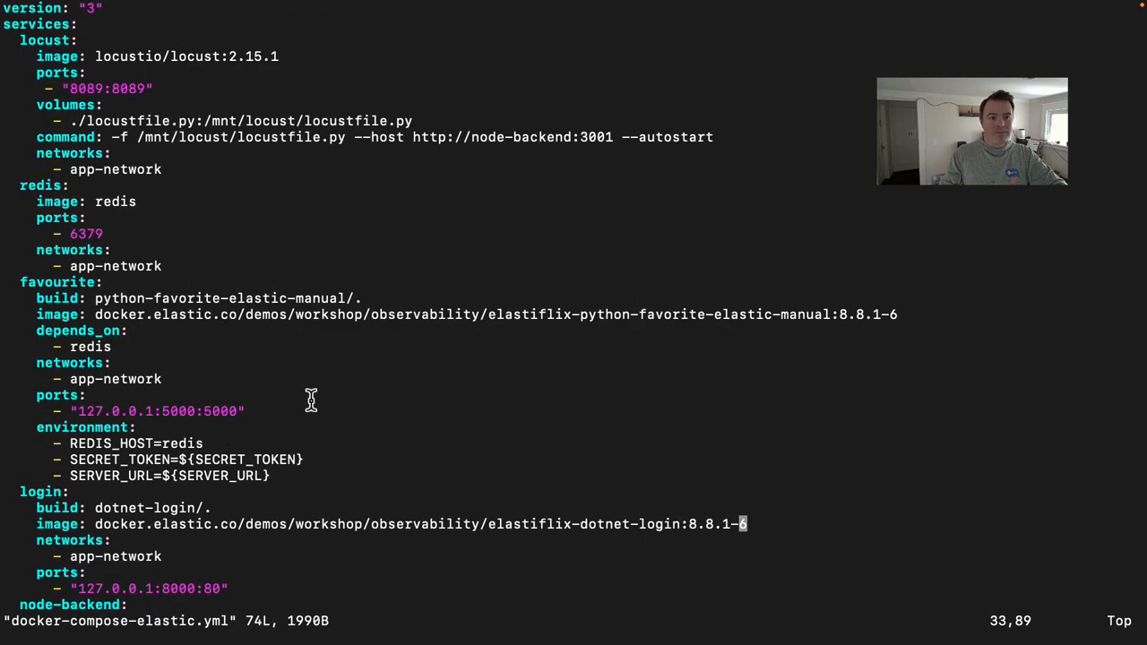
scroll(down, 3)
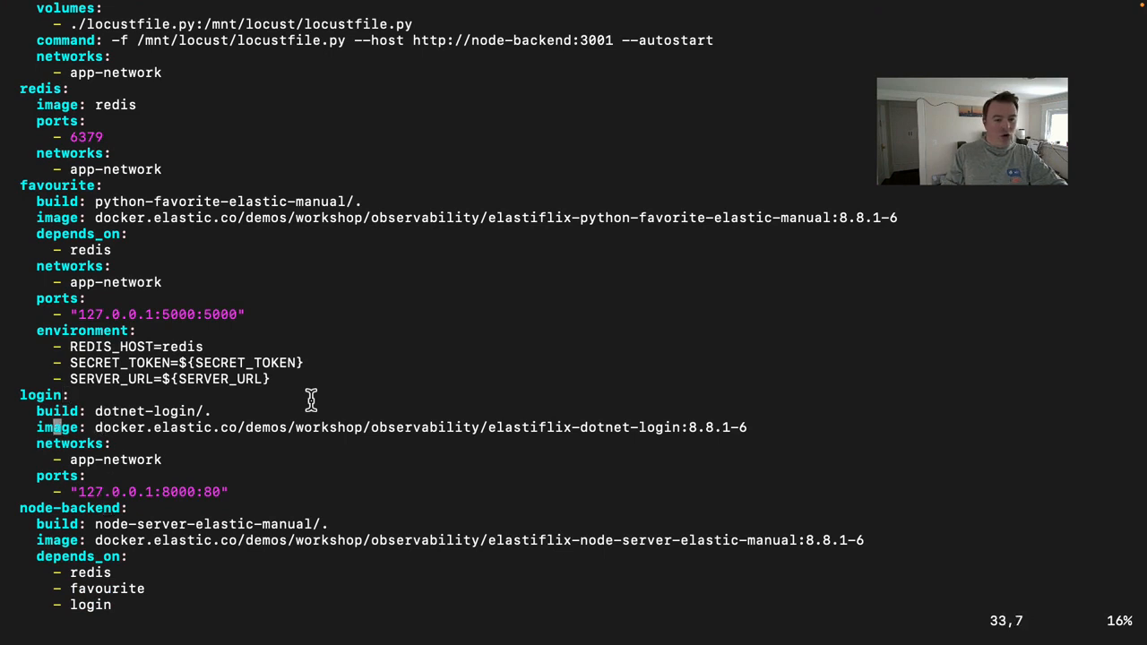
key(i)
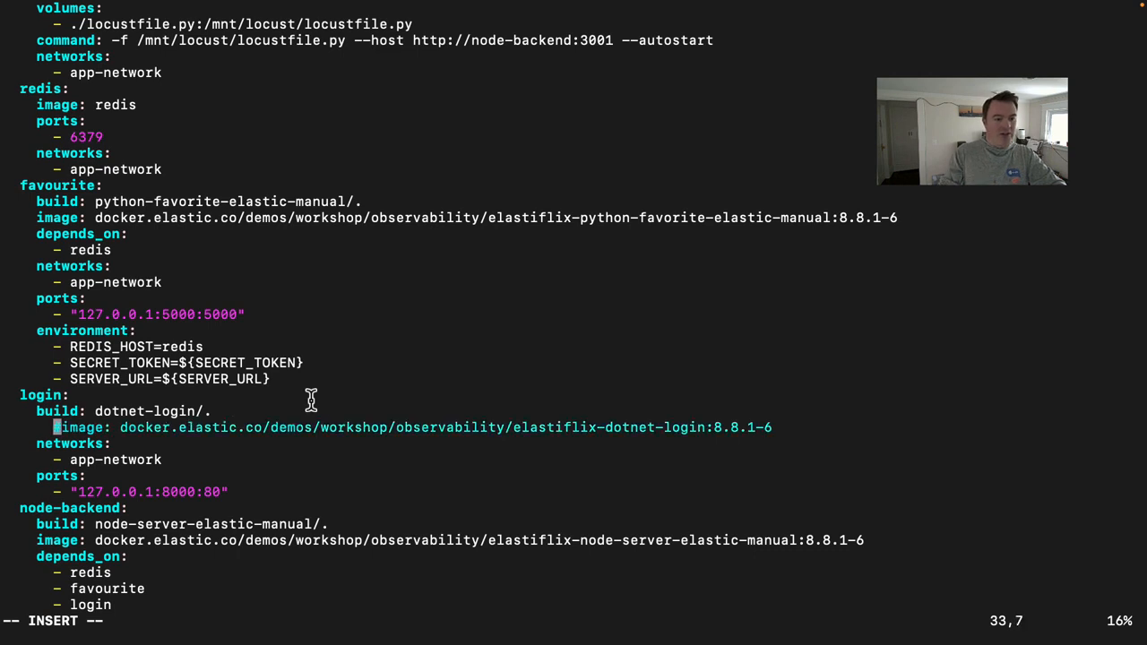
text(#)
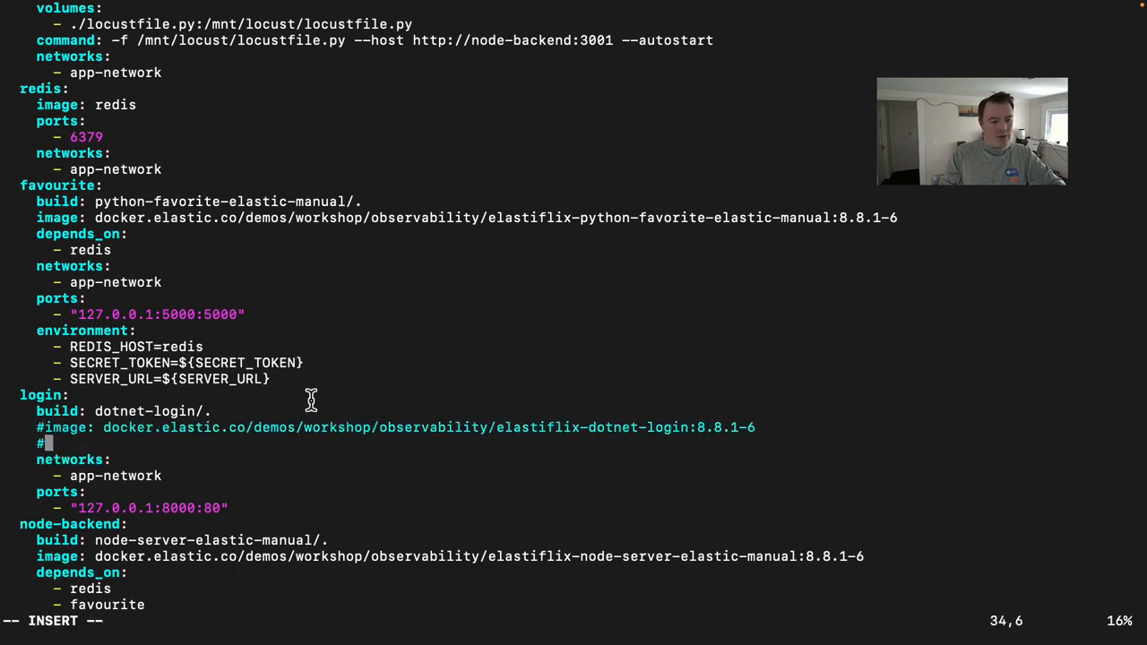
text(image)
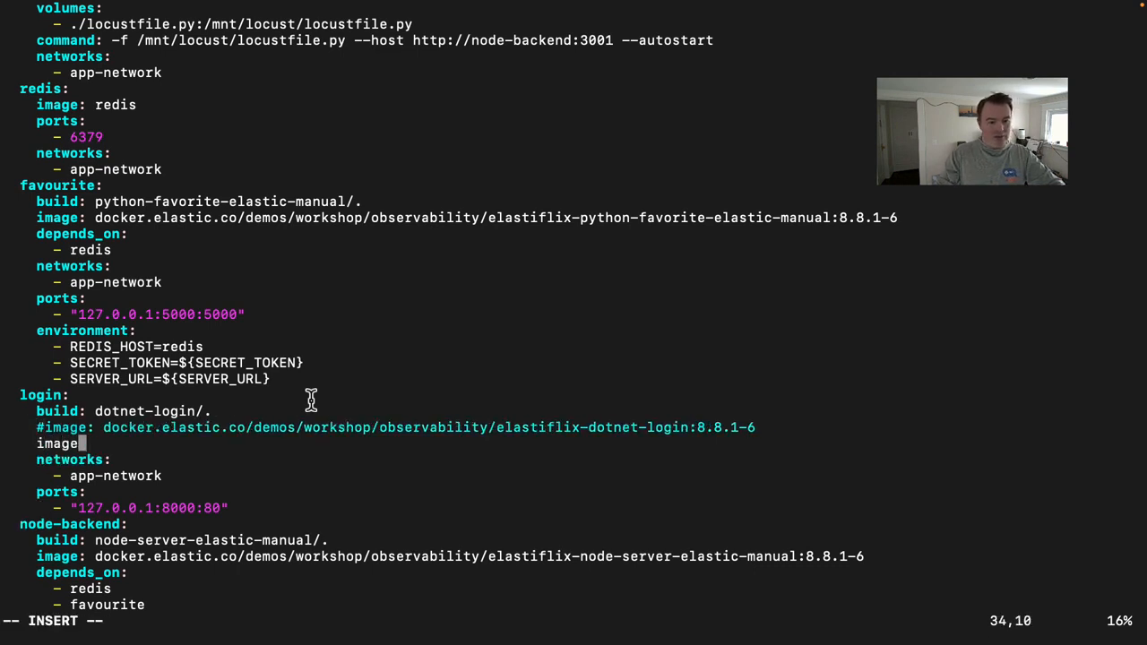
key(Home)
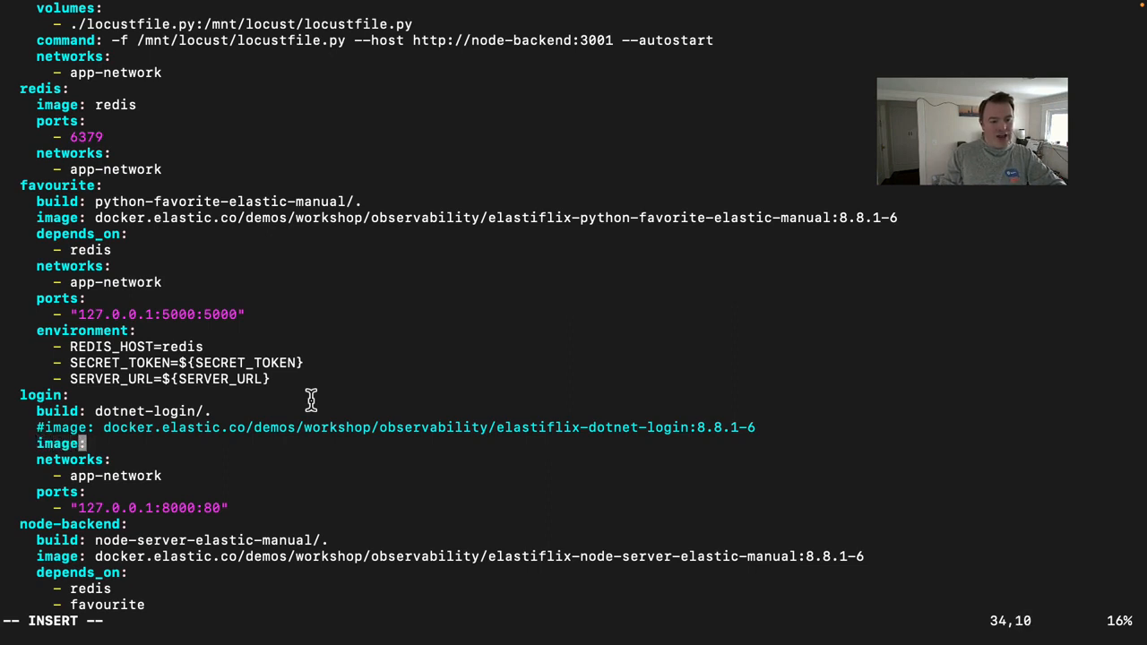
text(dj)
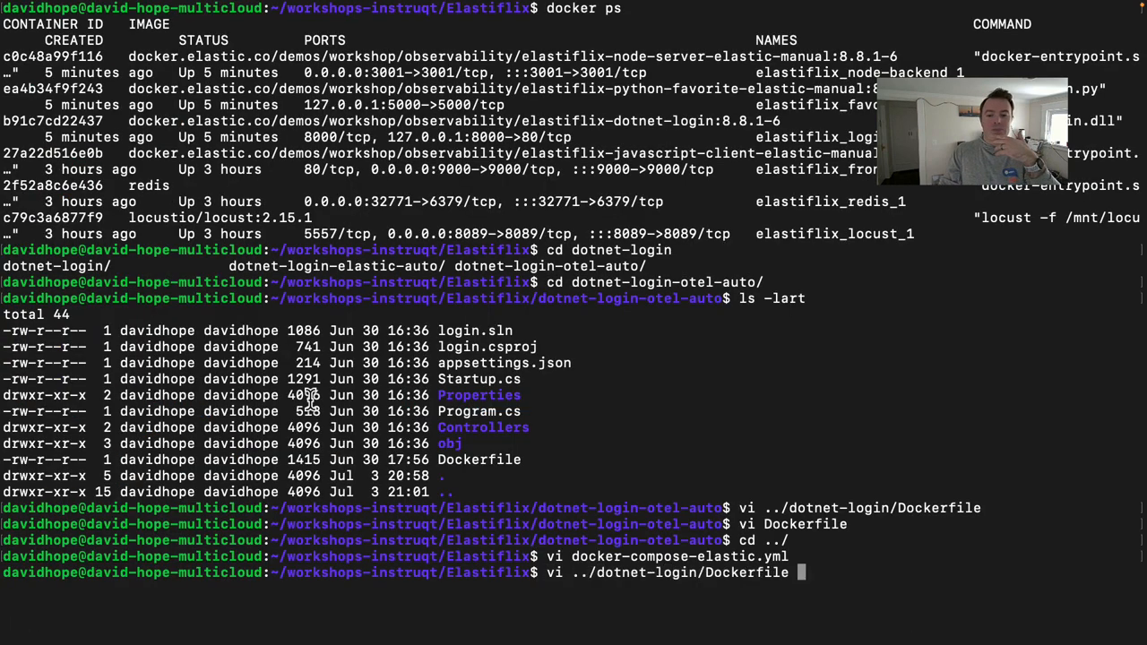
- Run docker-compose -f docker-compose-elastic.yml up -d to recreate the login container
text(docker-compose -f docker-compose-elastic.yml up -d)
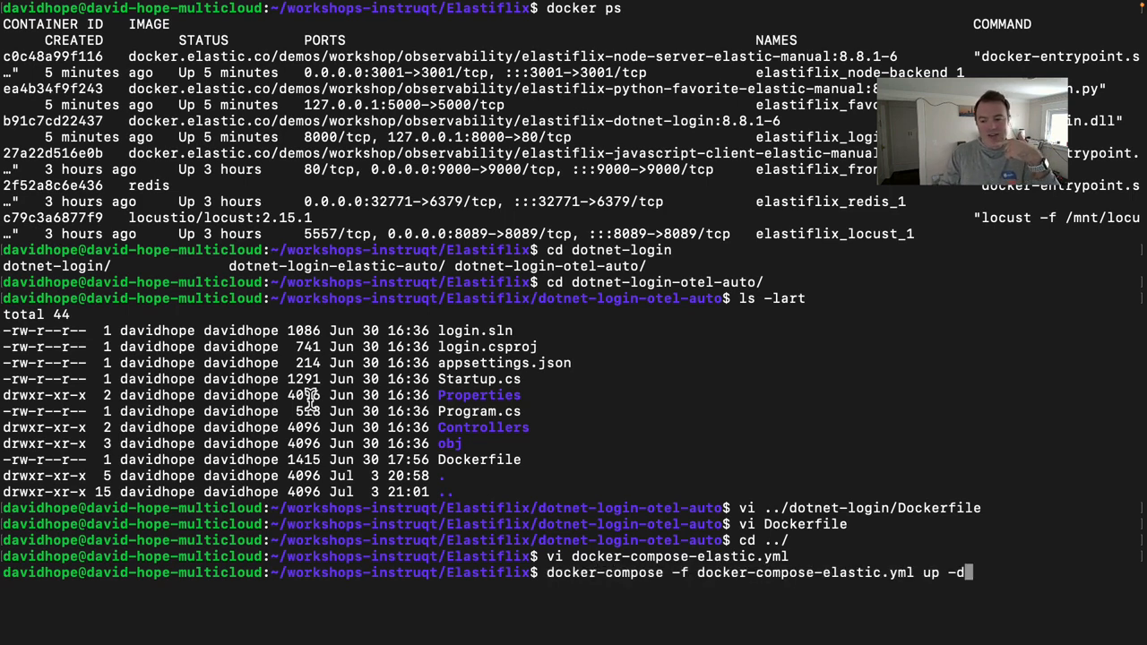
key(Return)
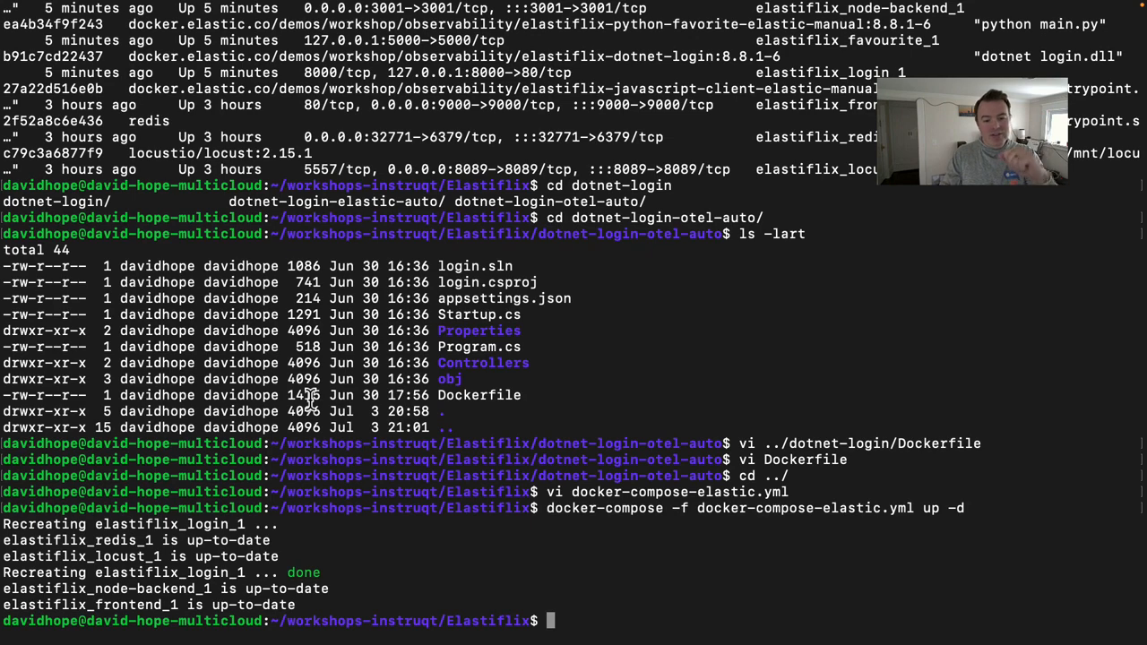
mouse_move(446, 230)
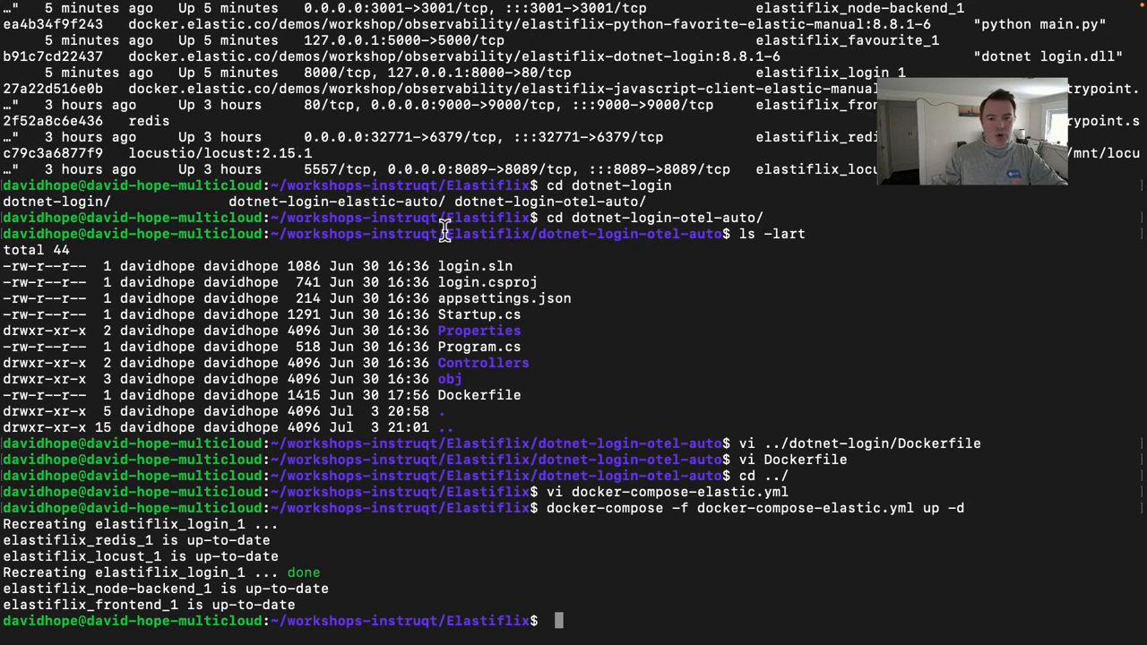
- Go to Observability > APM Services and open the Service map showing dotNet
key(alt+tab)
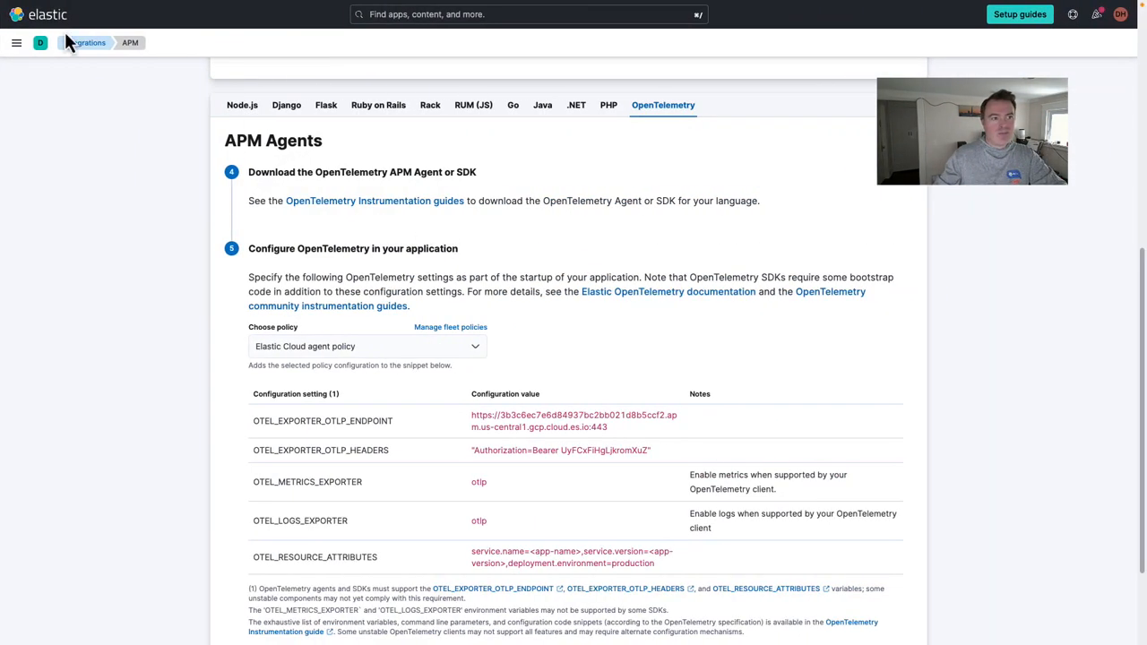
click(16, 42)
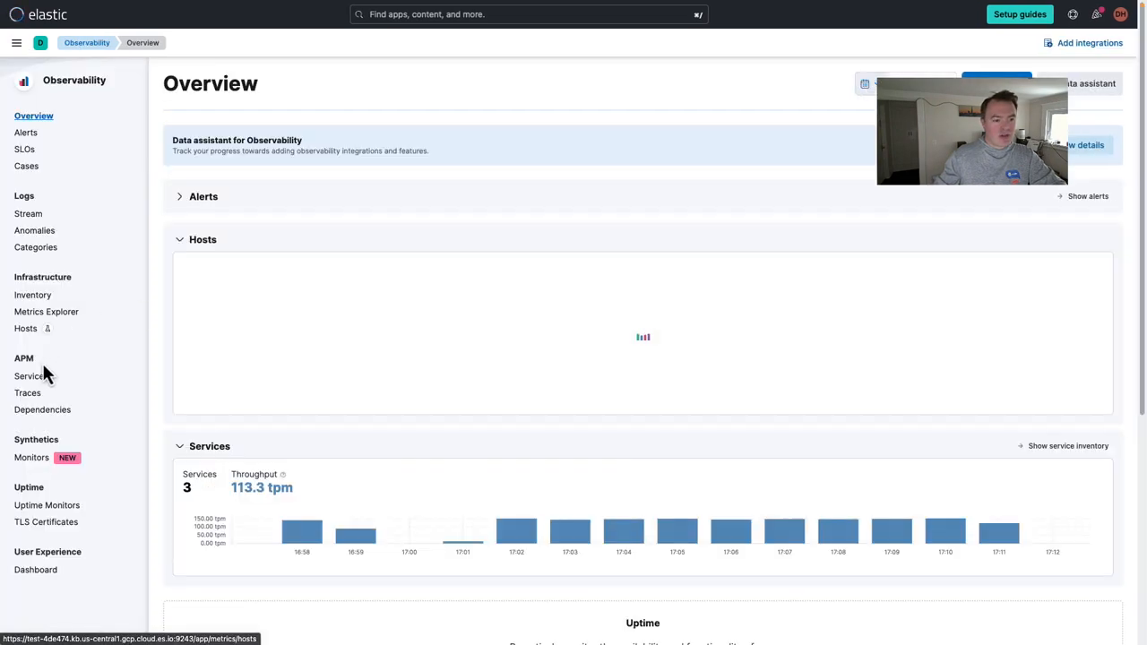
click(31, 375)
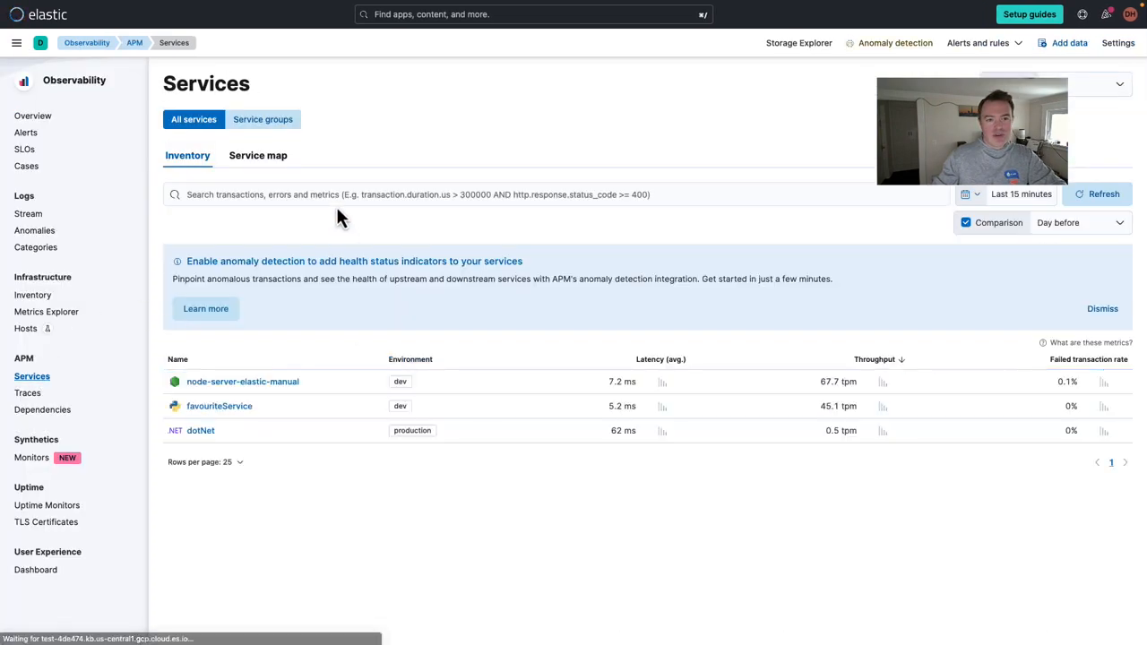
click(258, 155)
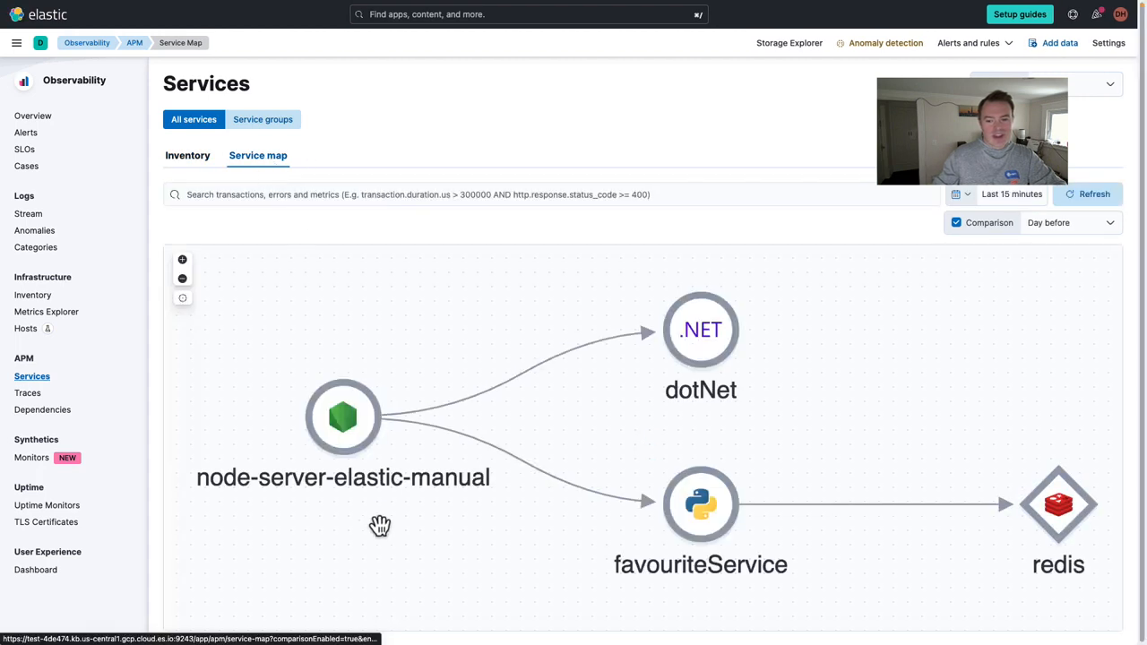
mouse_move(700, 350)
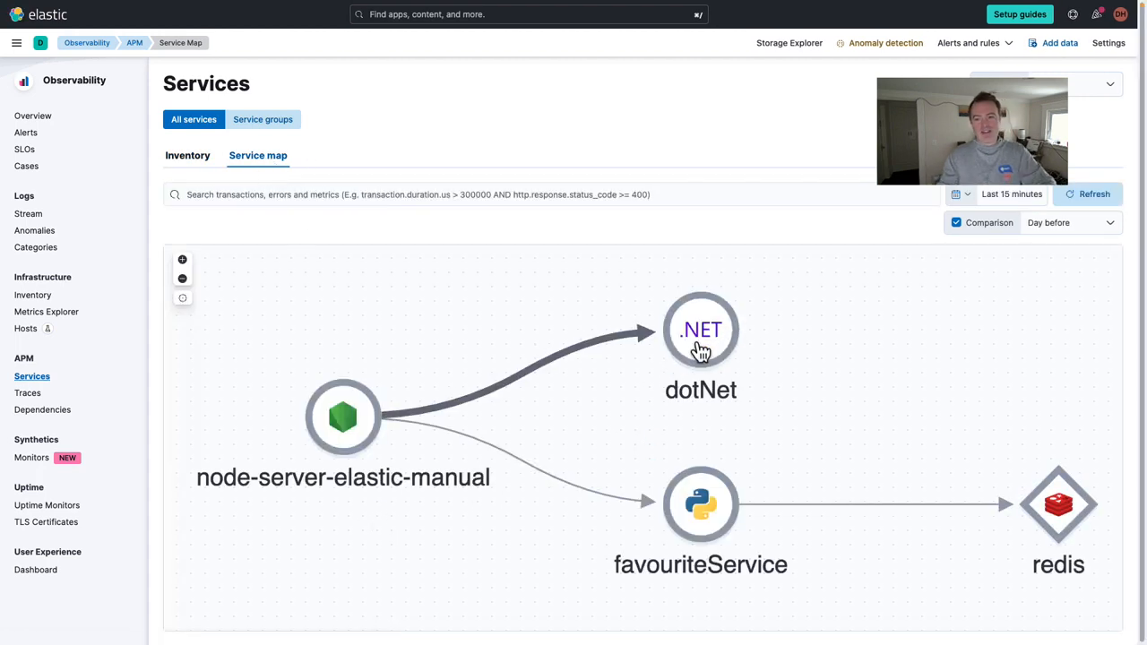